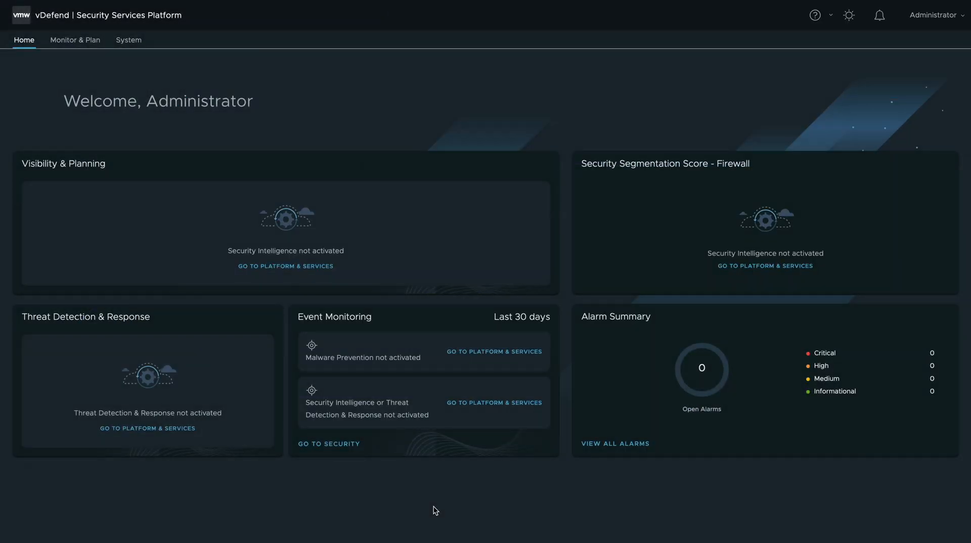
{"action": "mouse_move", "coordinate": [356, 362]}
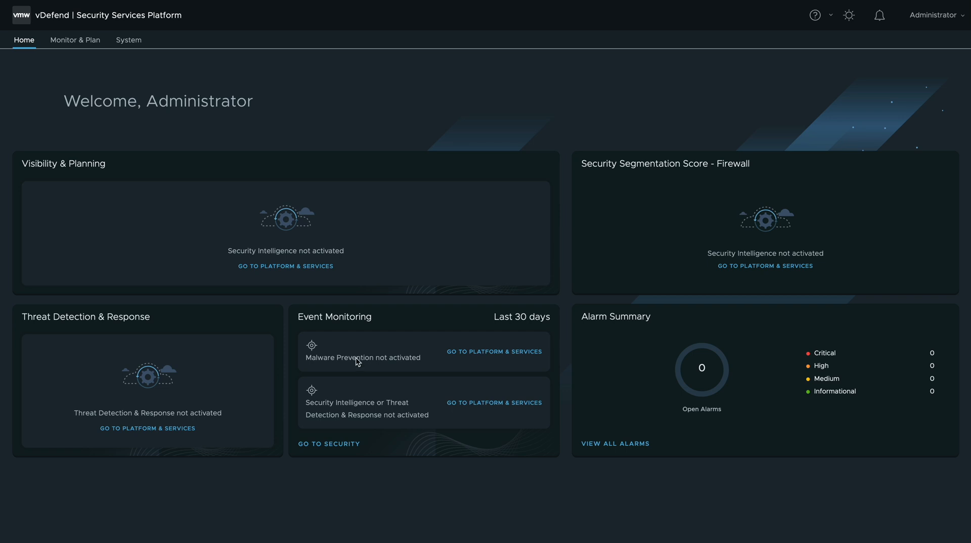
Step: Go to System > Platform & Services to view the security features awaiting activation
{"action": "left_click", "coordinate": [128, 40]}
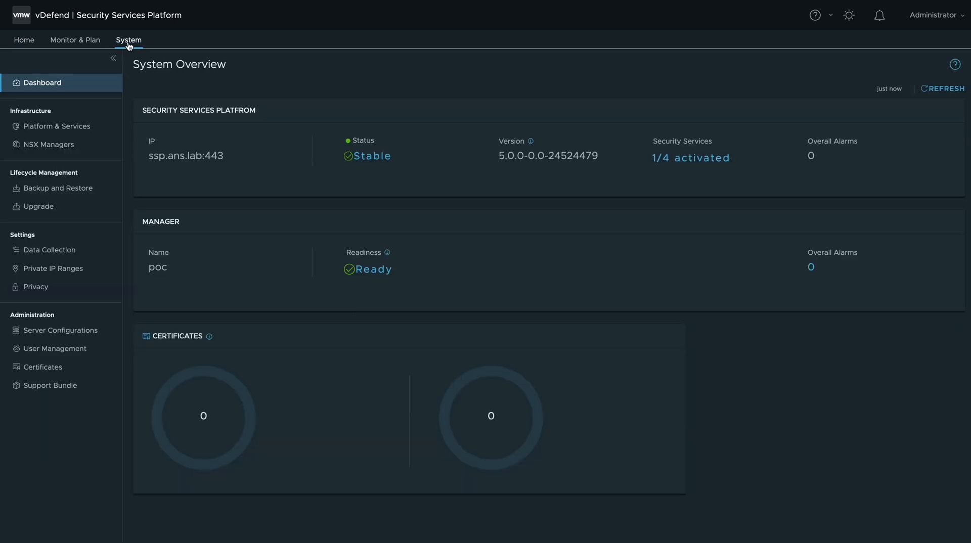
{"action": "left_click", "coordinate": [55, 127]}
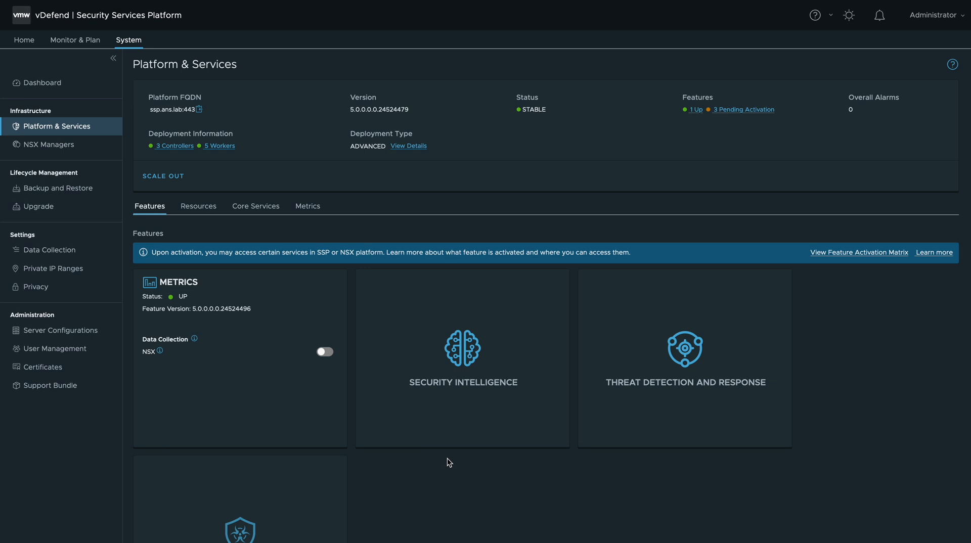
Step: Run the Security Intelligence prechecks and review the precheck result messages
{"action": "left_click", "coordinate": [461, 345]}
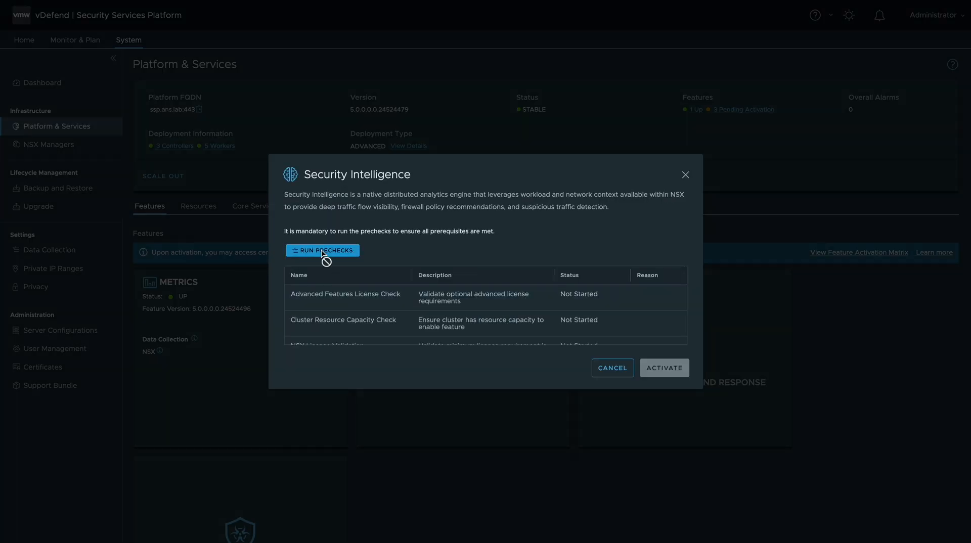
{"action": "left_click", "coordinate": [322, 250]}
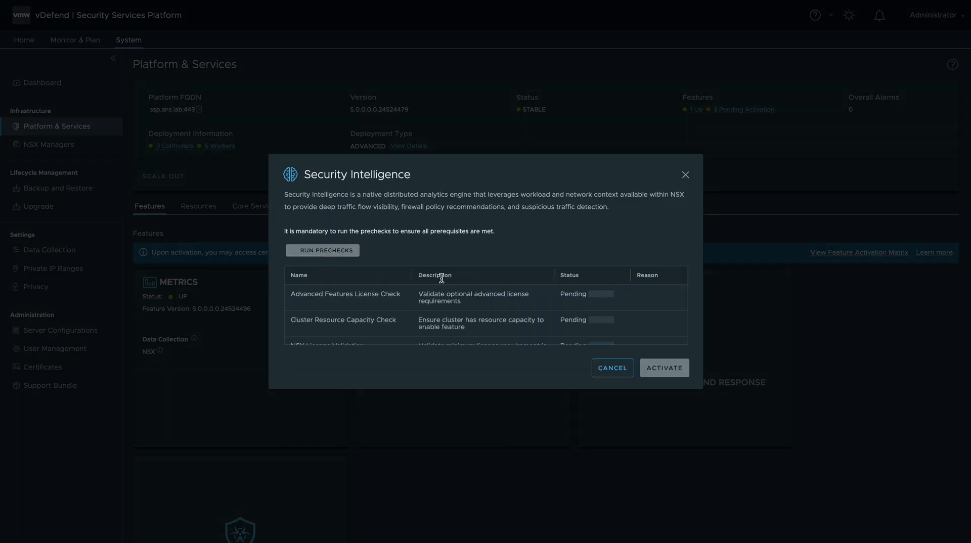
{"action": "left_click", "coordinate": [653, 294]}
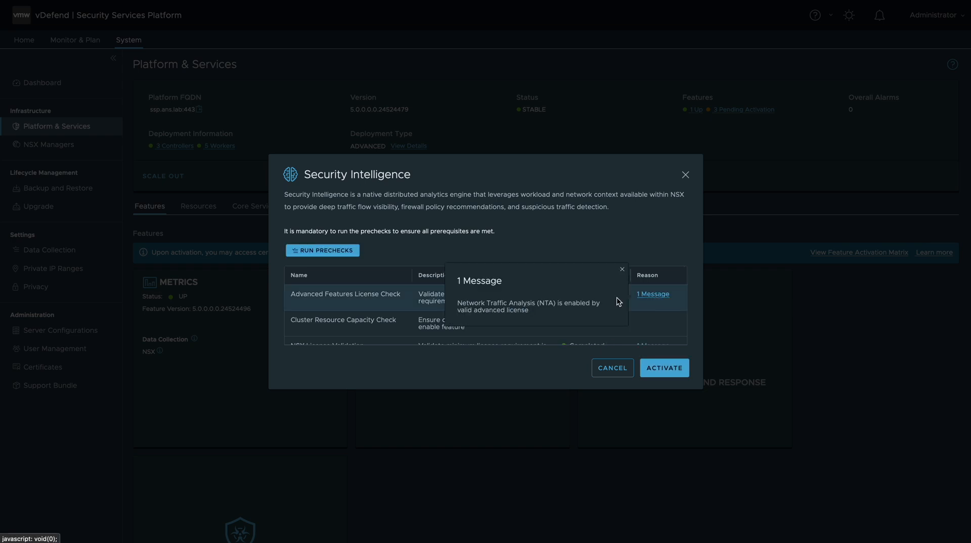
{"action": "left_click", "coordinate": [663, 367]}
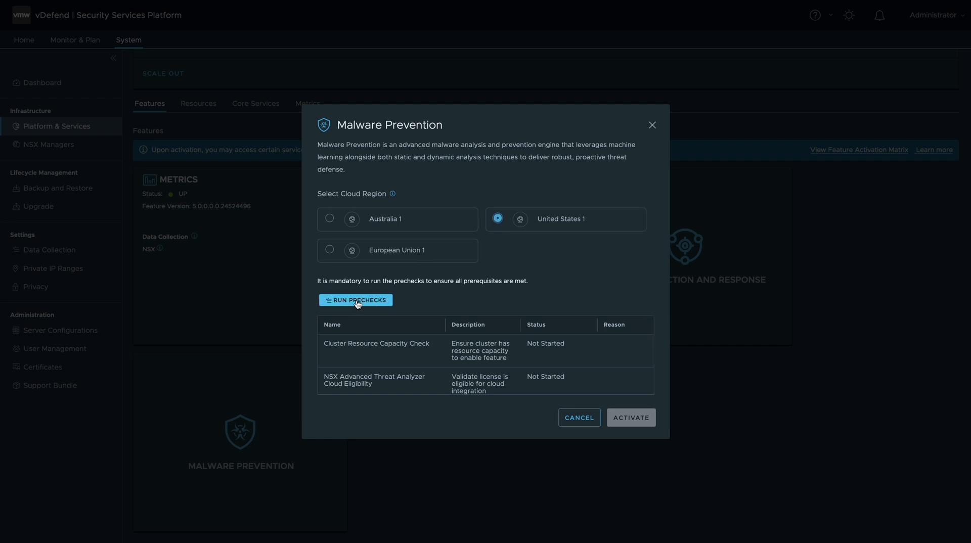
Step: Run prechecks and activate Malware Prevention in the United States 1 region
{"action": "left_click", "coordinate": [356, 300]}
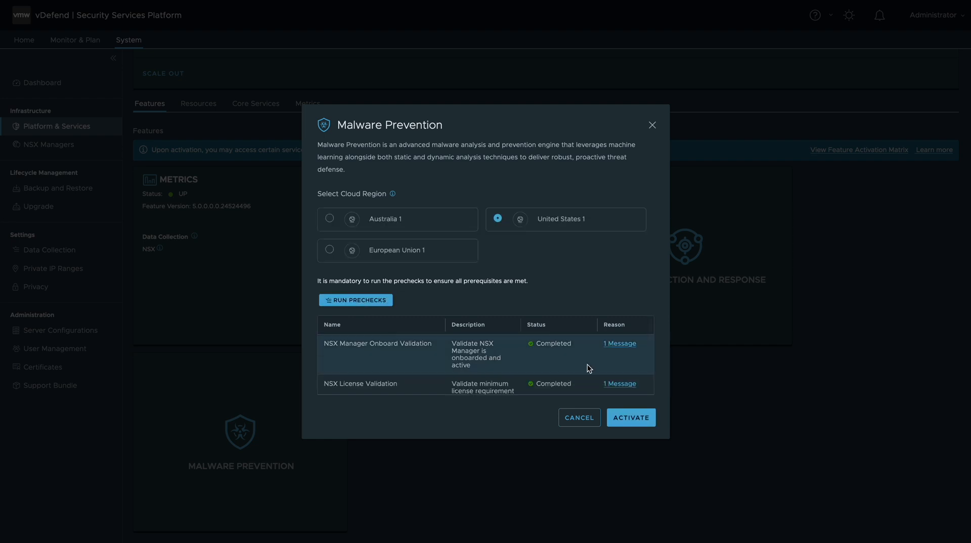
{"action": "left_click", "coordinate": [630, 417]}
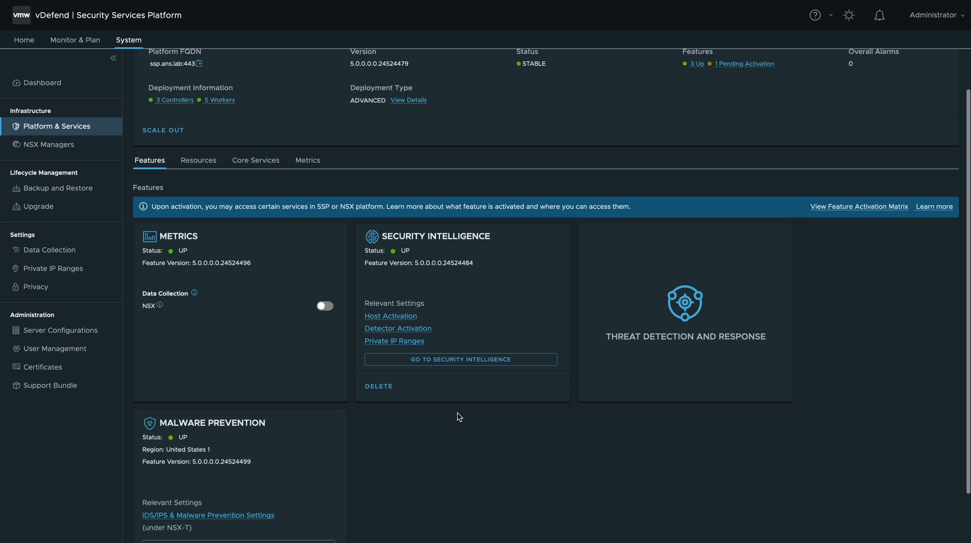
Step: Open the Threat Detection and Response card and run its prechecks
{"action": "left_click", "coordinate": [684, 313]}
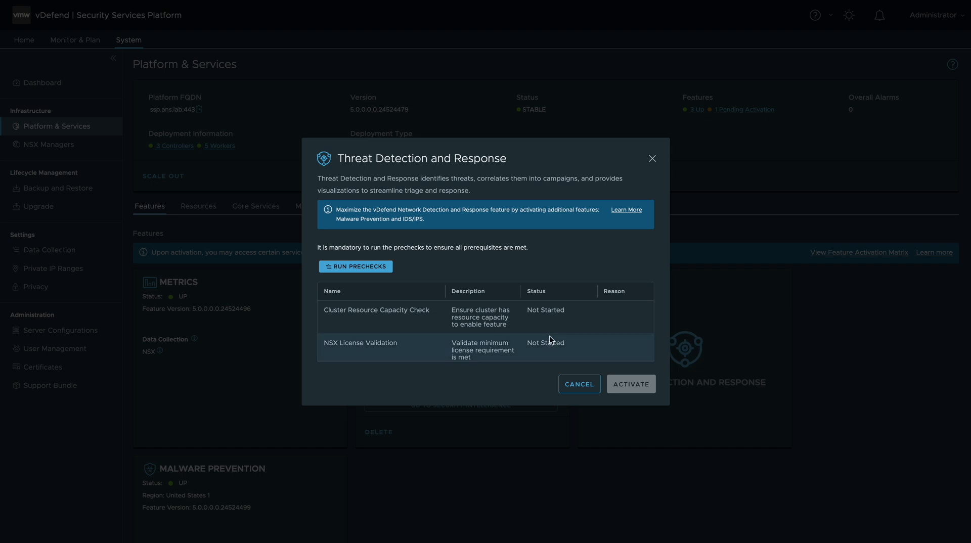
{"action": "left_click", "coordinate": [630, 384]}
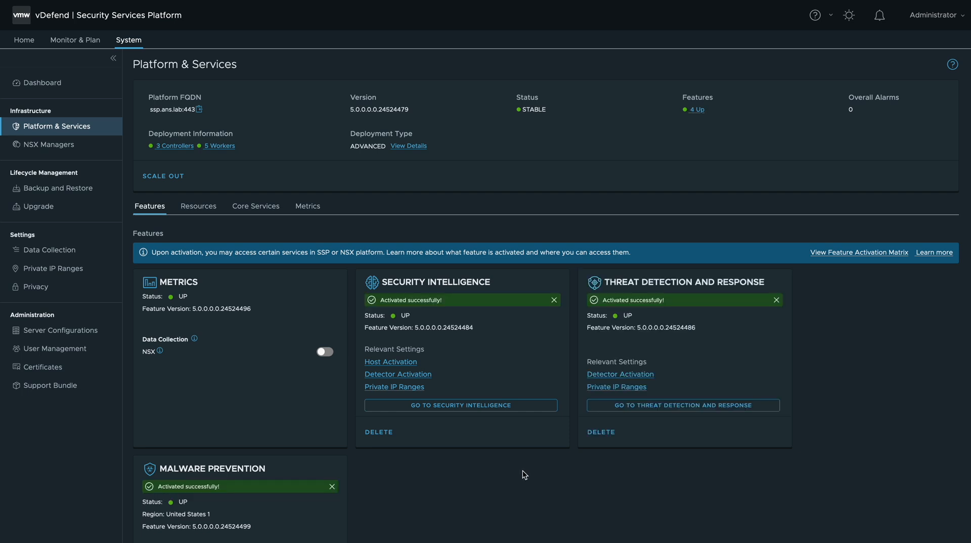
{"action": "mouse_move", "coordinate": [390, 362]}
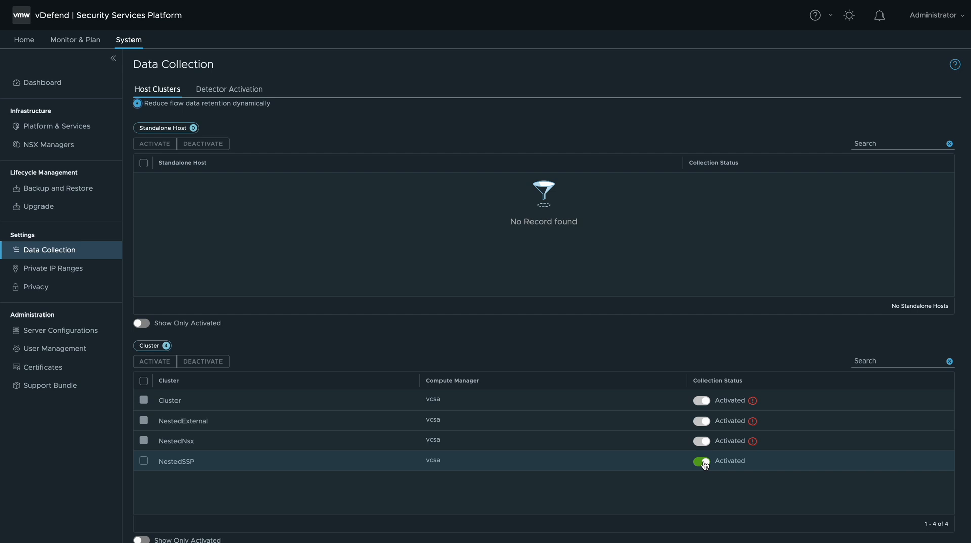
Step: Switch on the Collection Status toggle for the NestedSSP host cluster
{"action": "left_click", "coordinate": [56, 127]}
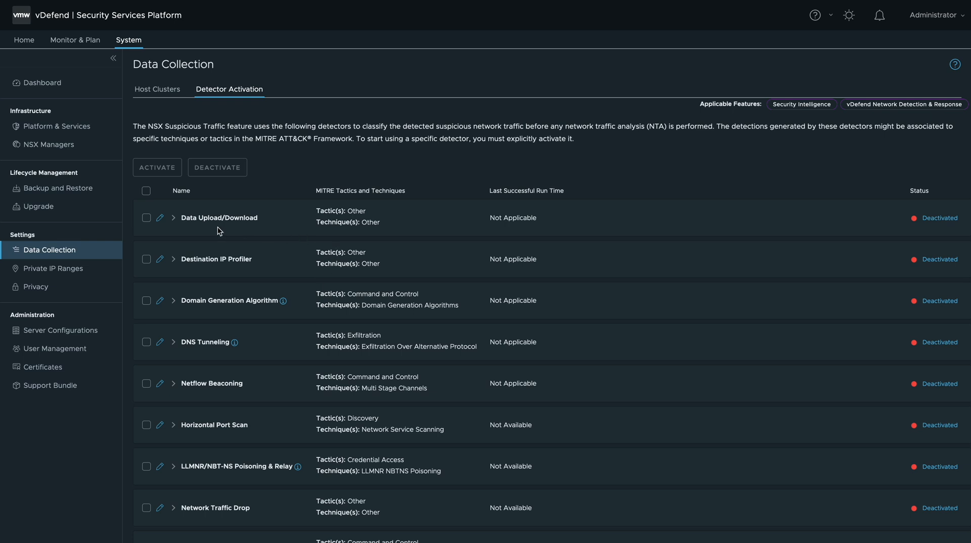
{"action": "mouse_move", "coordinate": [220, 232]}
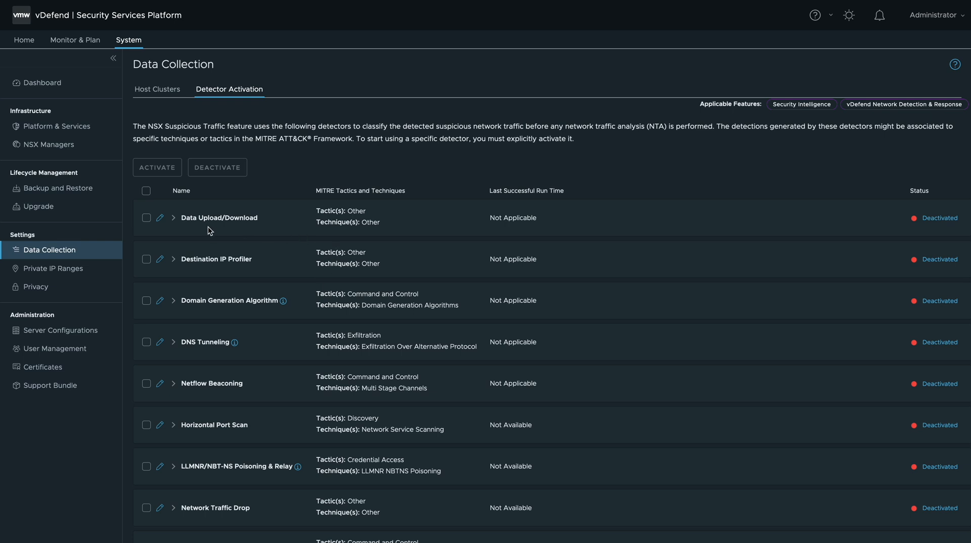
Step: Select and activate all suspicious-traffic detectors, acknowledging the DNS detector prerequisite
{"action": "left_click", "coordinate": [173, 217]}
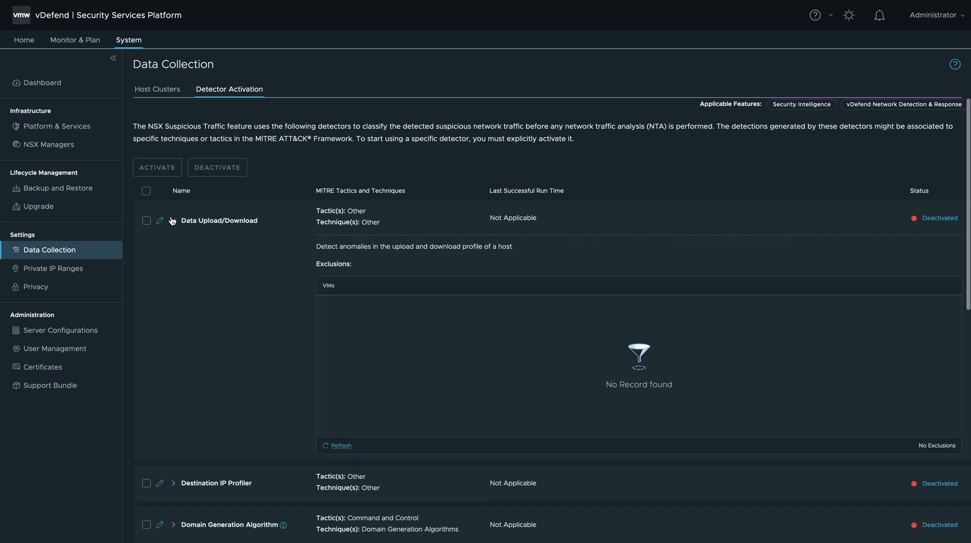
{"action": "scroll", "scroll_direction": "down", "scroll_amount": 3}
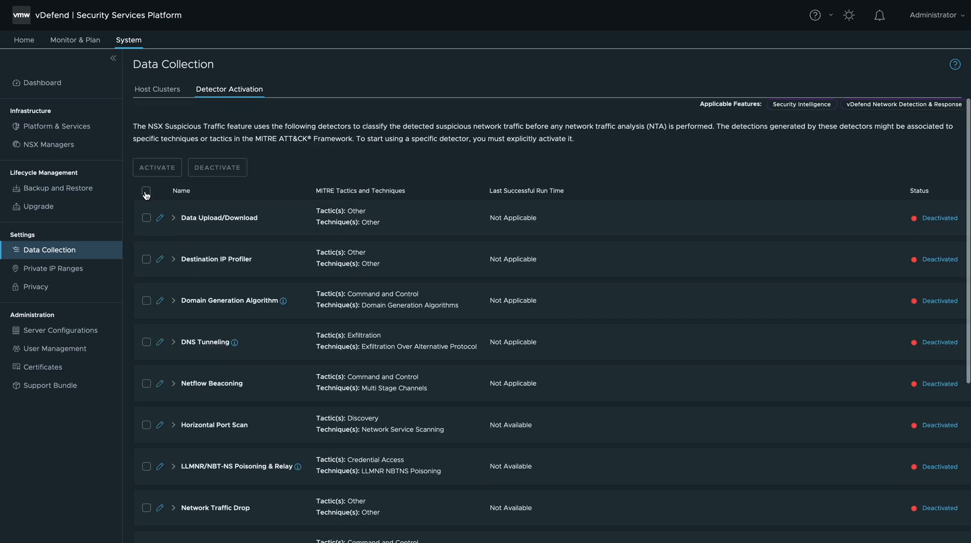
{"action": "left_click", "coordinate": [146, 190]}
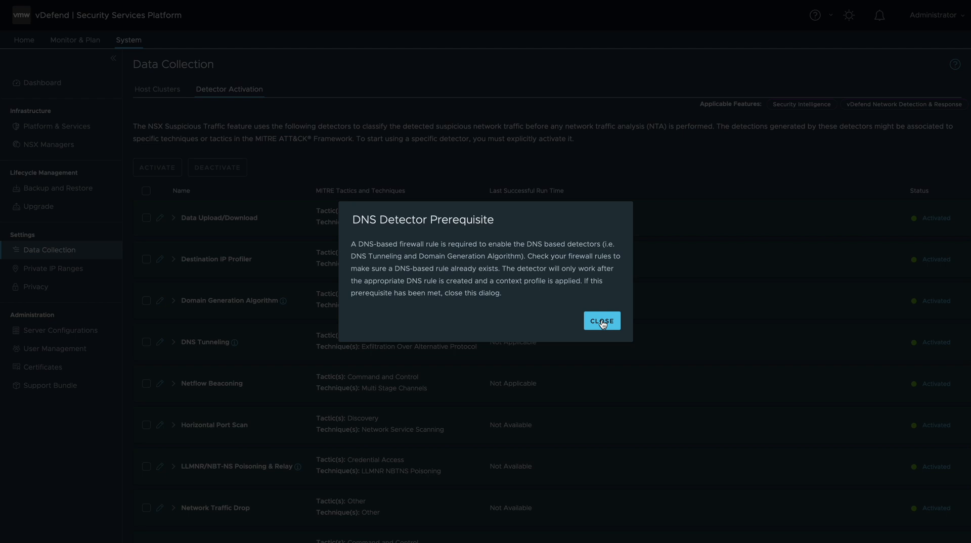
{"action": "left_click", "coordinate": [601, 320]}
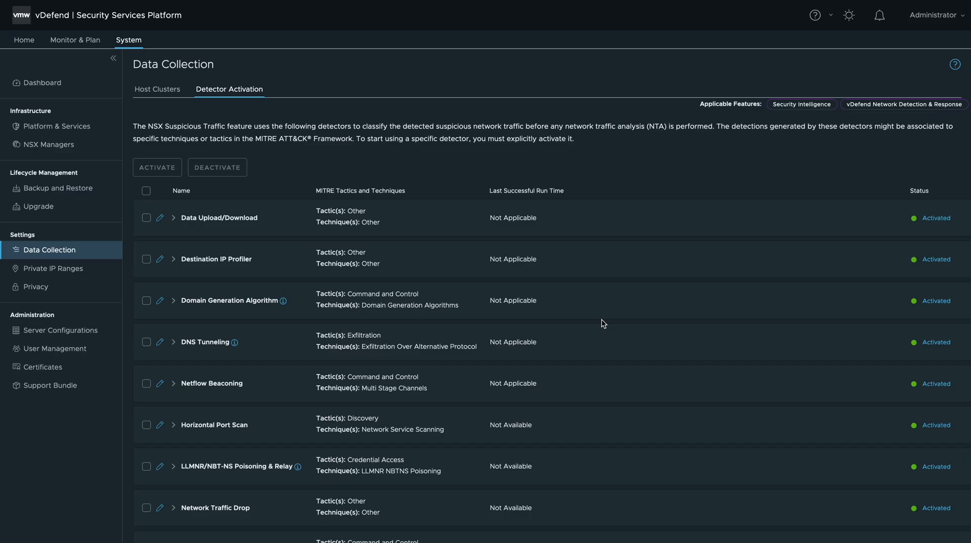
{"action": "left_click", "coordinate": [55, 127]}
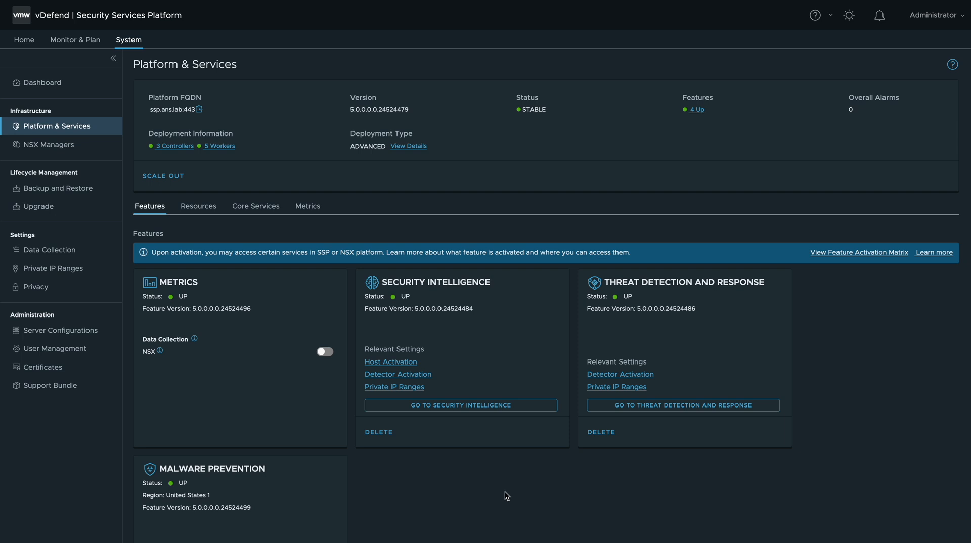
{"action": "mouse_move", "coordinate": [496, 483]}
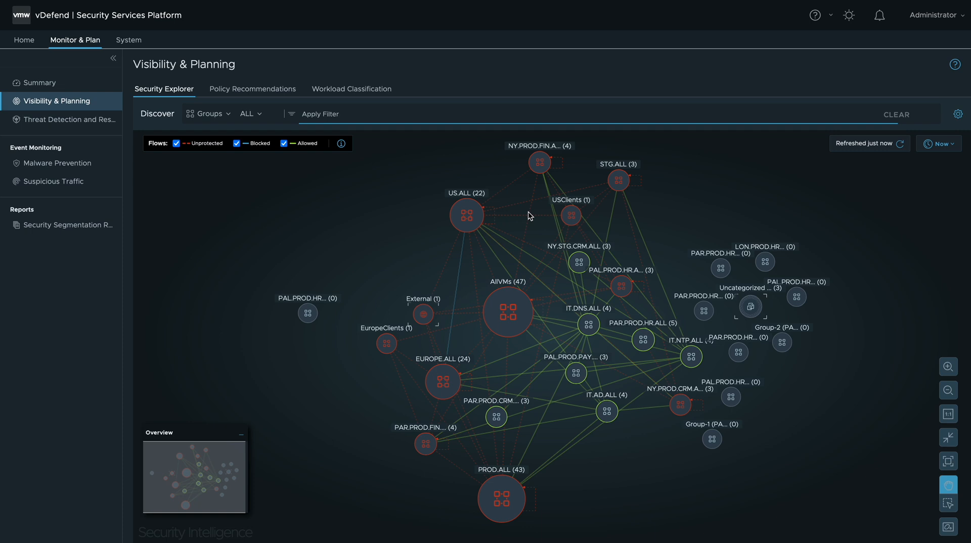
{"action": "mouse_move", "coordinate": [256, 166]}
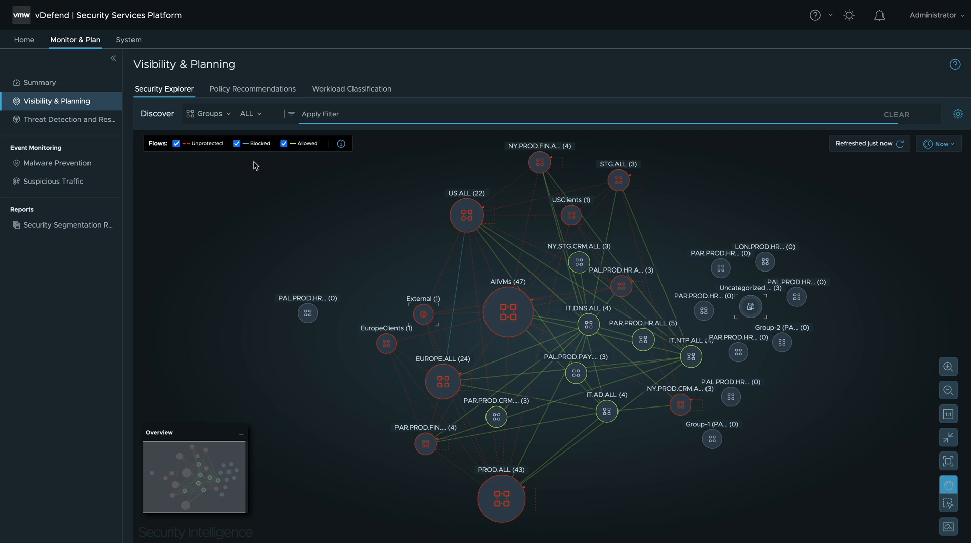
Step: Show individual computes on the map, try tag clustering, then switch to No Clustering
{"action": "left_click", "coordinate": [211, 113]}
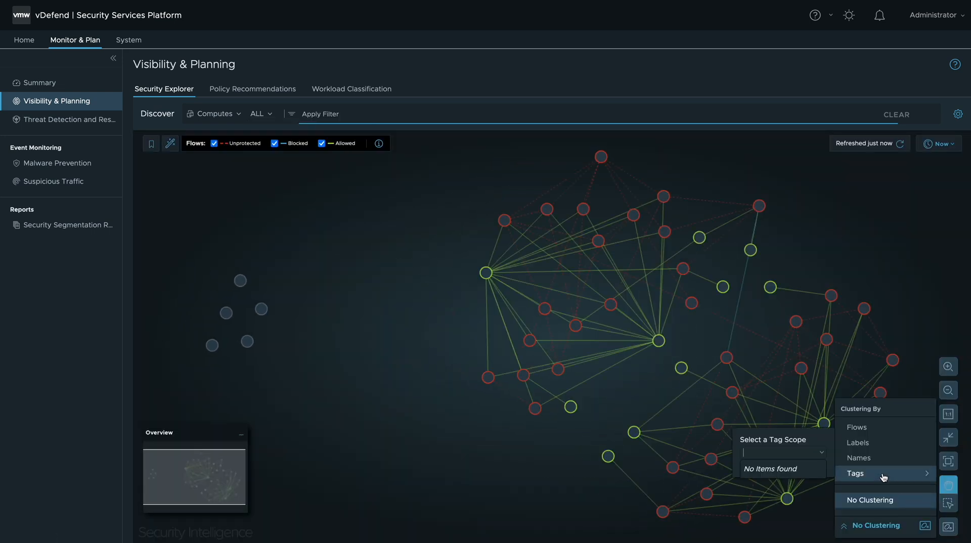
{"action": "left_click", "coordinate": [855, 473]}
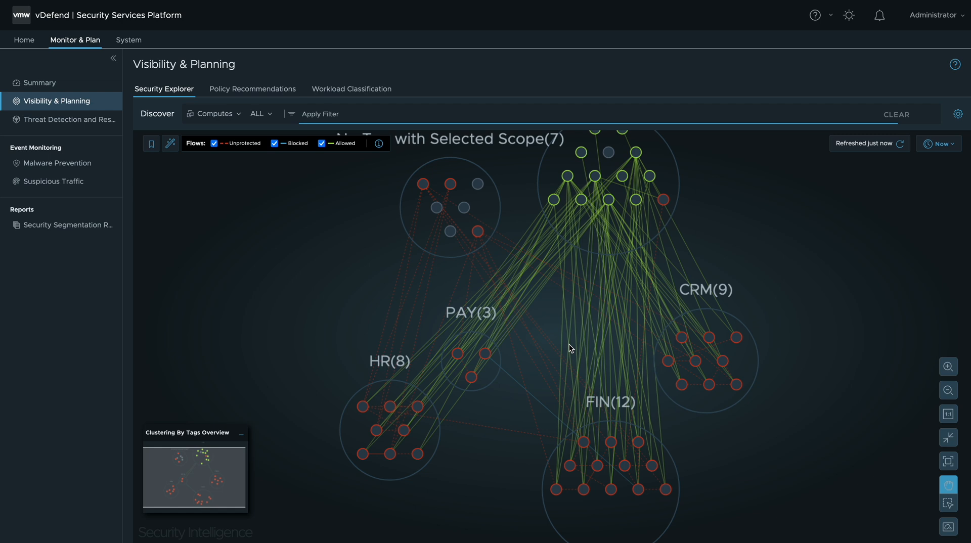
{"action": "left_click", "coordinate": [946, 527]}
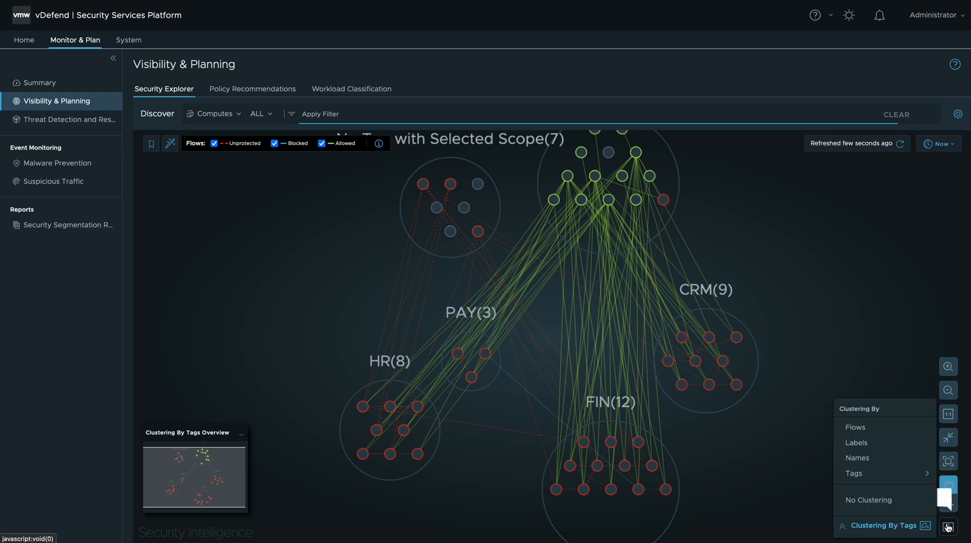
{"action": "left_click", "coordinate": [868, 500]}
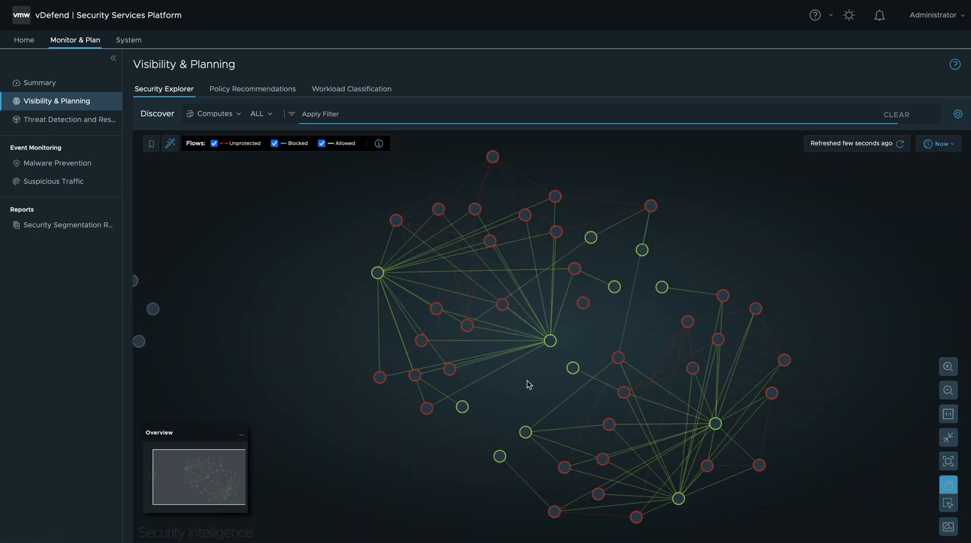
{"action": "scroll", "scroll_direction": "up", "scroll_amount": 3}
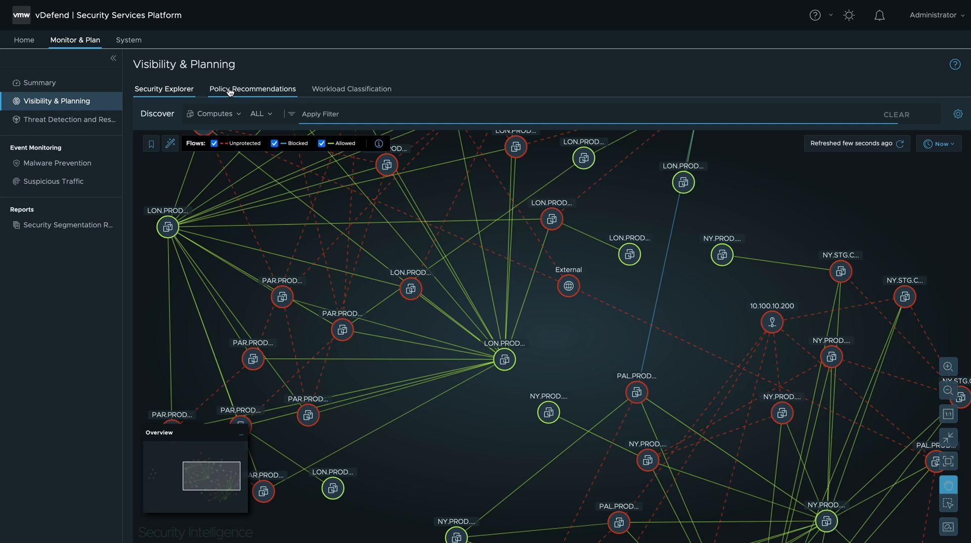
Step: Create the PAR.PROD.HR.ALL recommendation using the existing firewall section and start discovery
{"action": "left_click", "coordinate": [251, 88]}
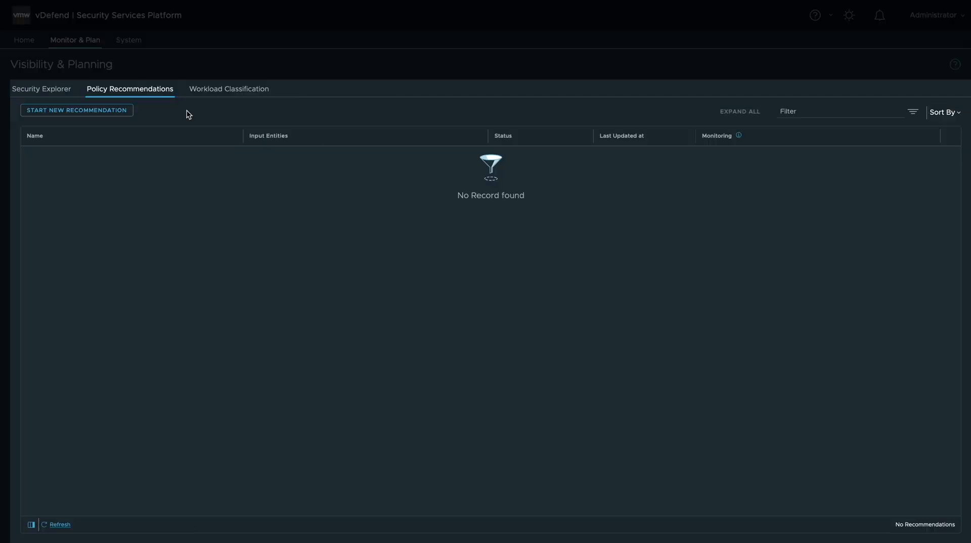
{"action": "left_click", "coordinate": [76, 110]}
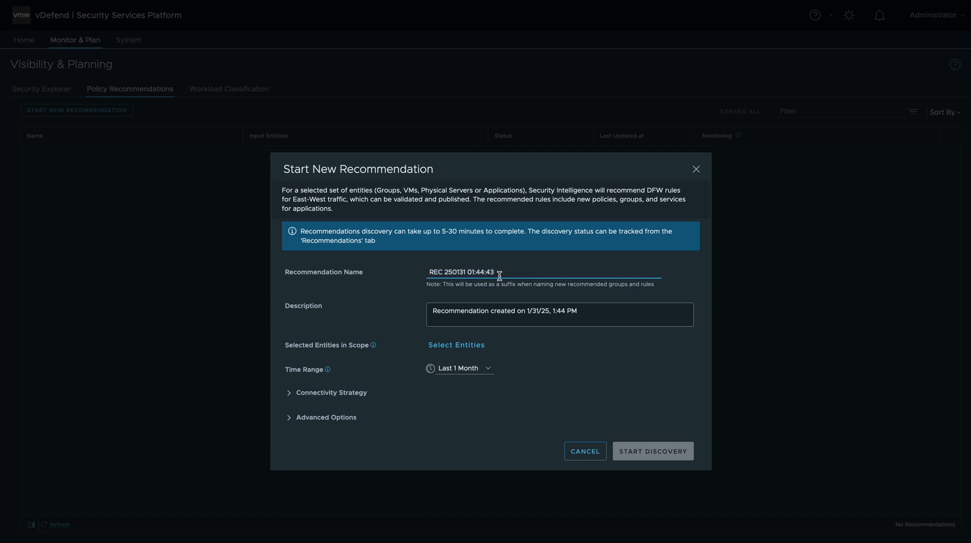
{"action": "type", "text": "PAR.PR"}
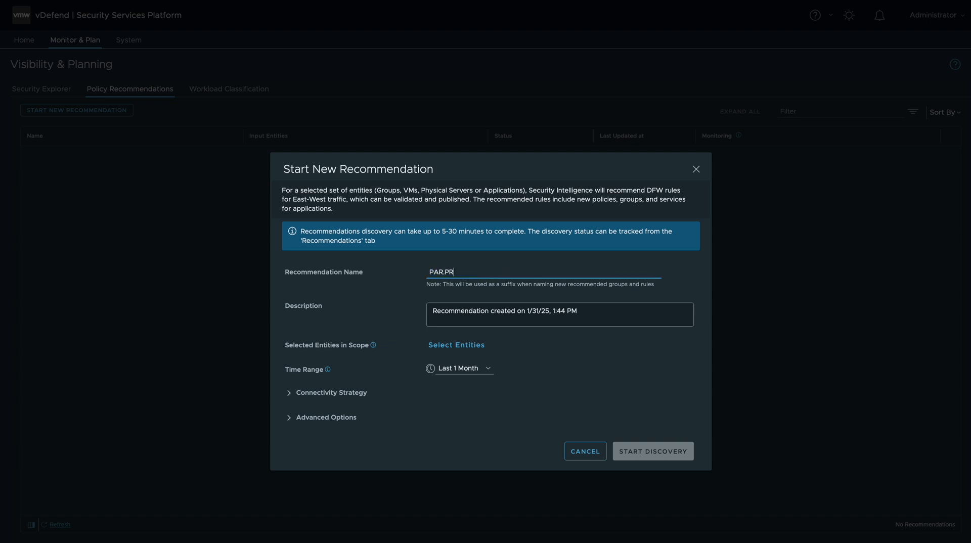
{"action": "left_click", "coordinate": [456, 344]}
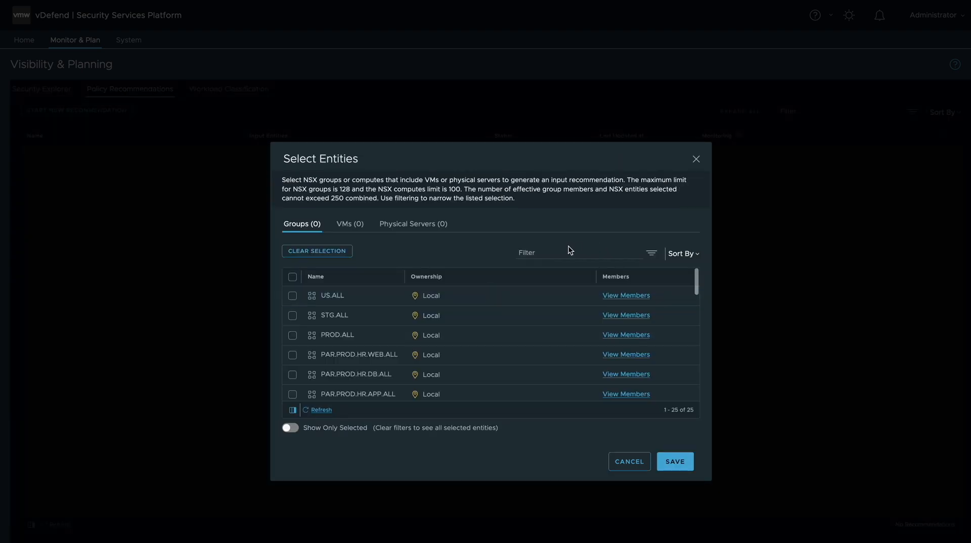
{"action": "left_click", "coordinate": [674, 462]}
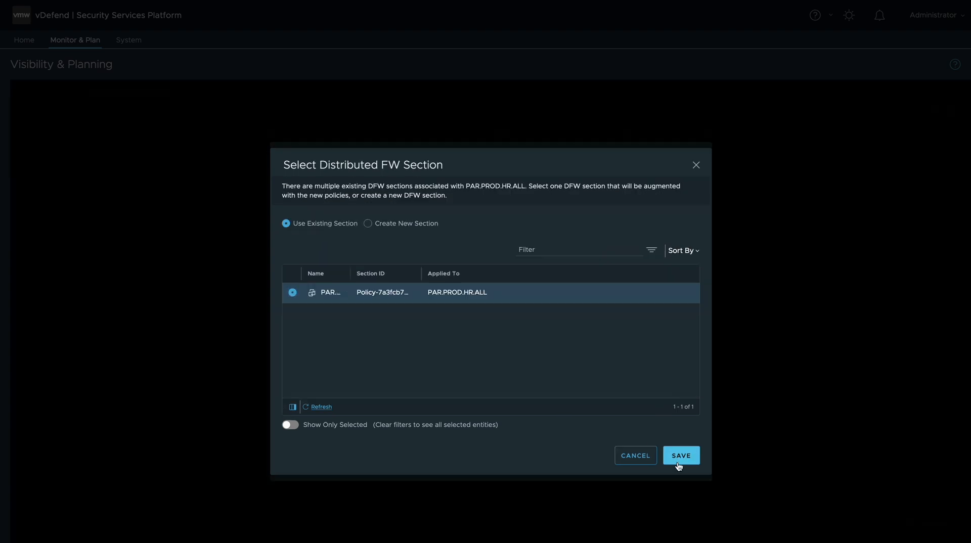
{"action": "left_click", "coordinate": [680, 455]}
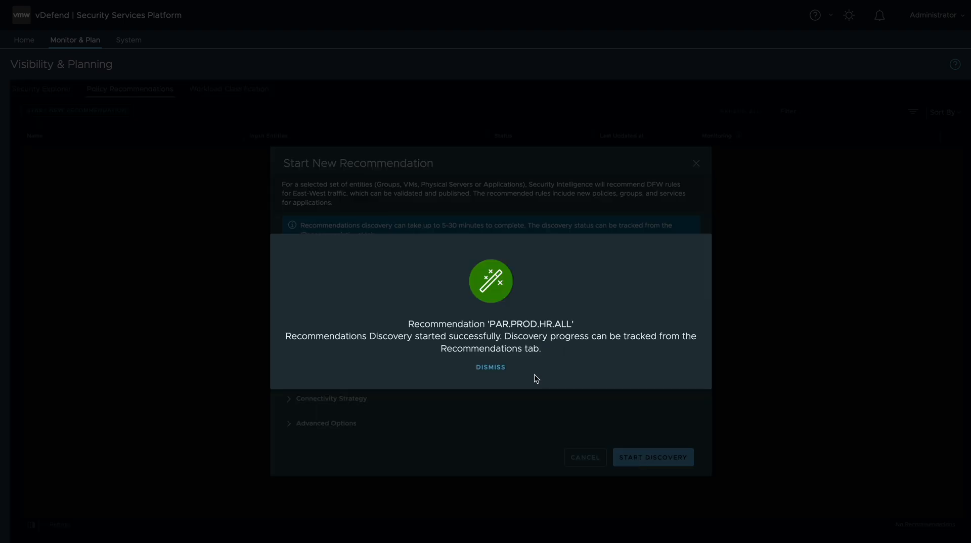
{"action": "left_click", "coordinate": [490, 366]}
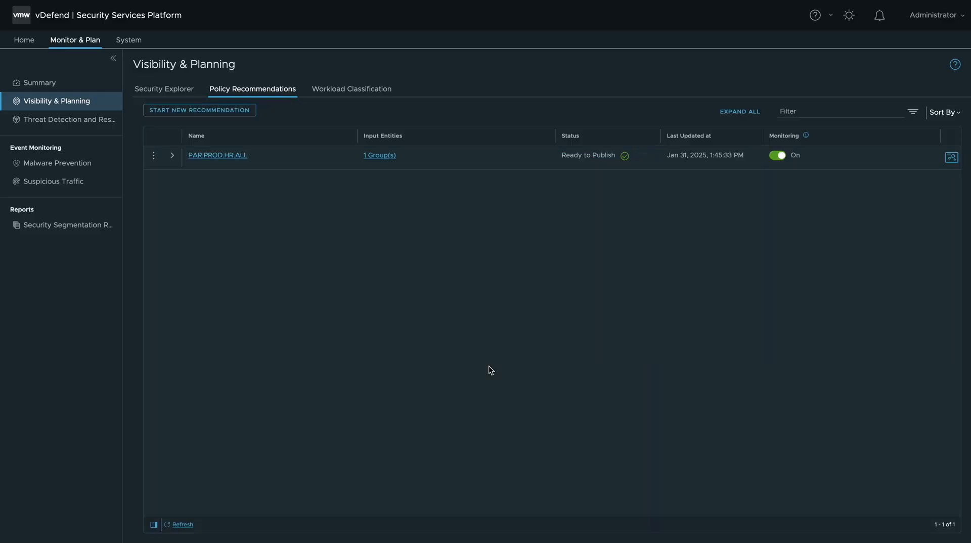
{"action": "mouse_move", "coordinate": [218, 155]}
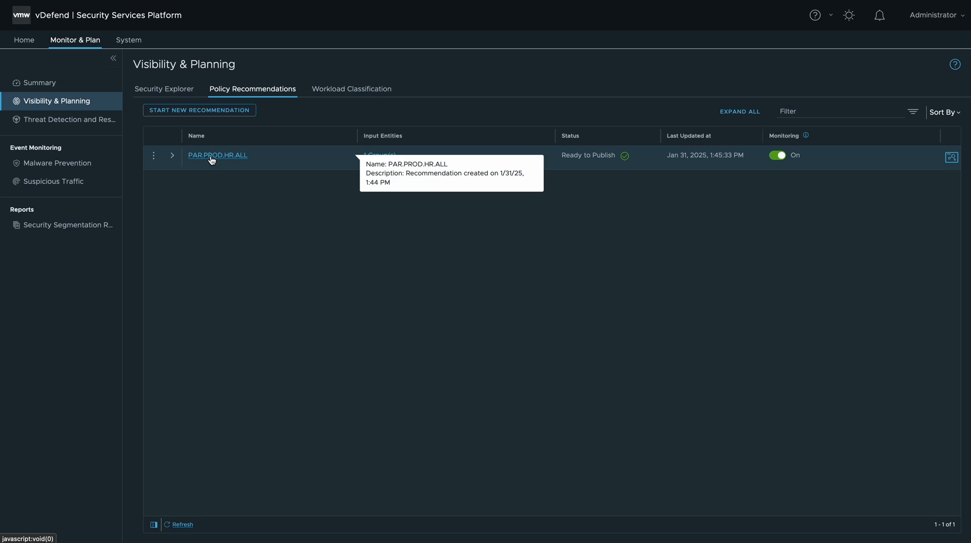
Step: Review PAR.PROD.HR.ALL's recommended rules, proceed, and confirm publishing them
{"action": "left_click", "coordinate": [218, 155]}
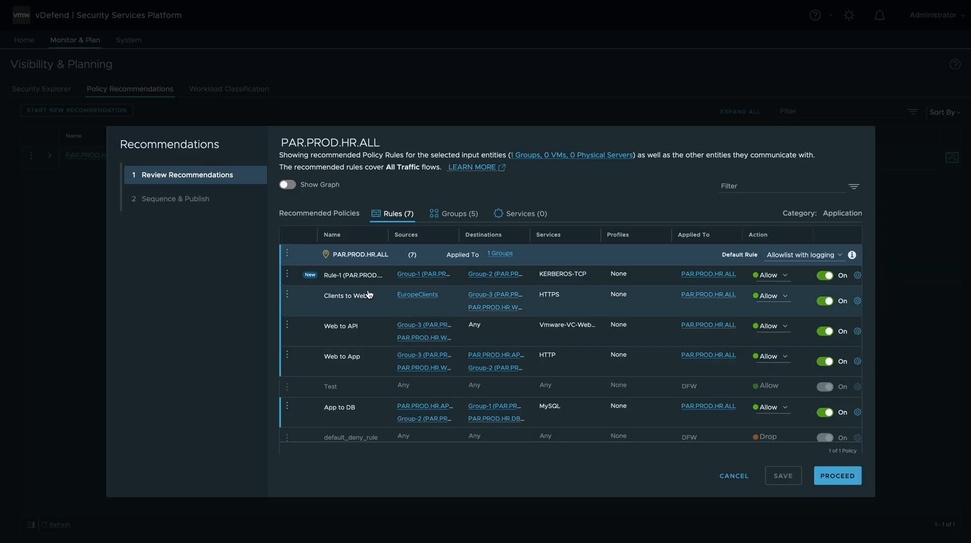
{"action": "mouse_move", "coordinate": [705, 438]}
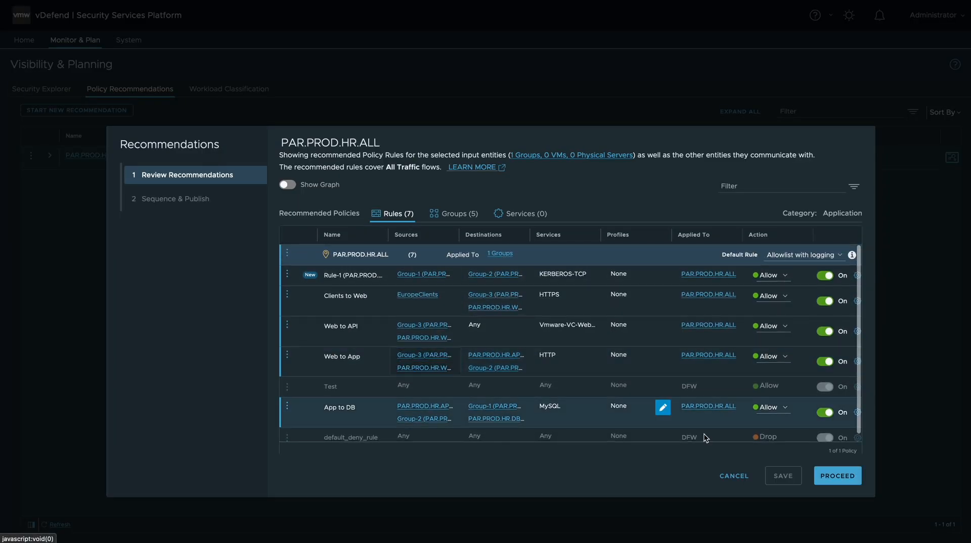
{"action": "mouse_move", "coordinate": [837, 476]}
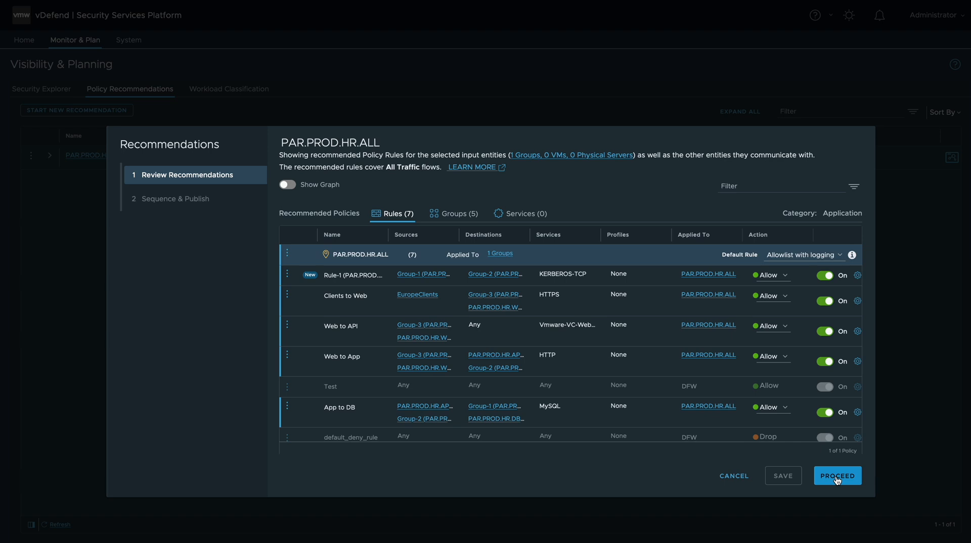
{"action": "left_click", "coordinate": [837, 476]}
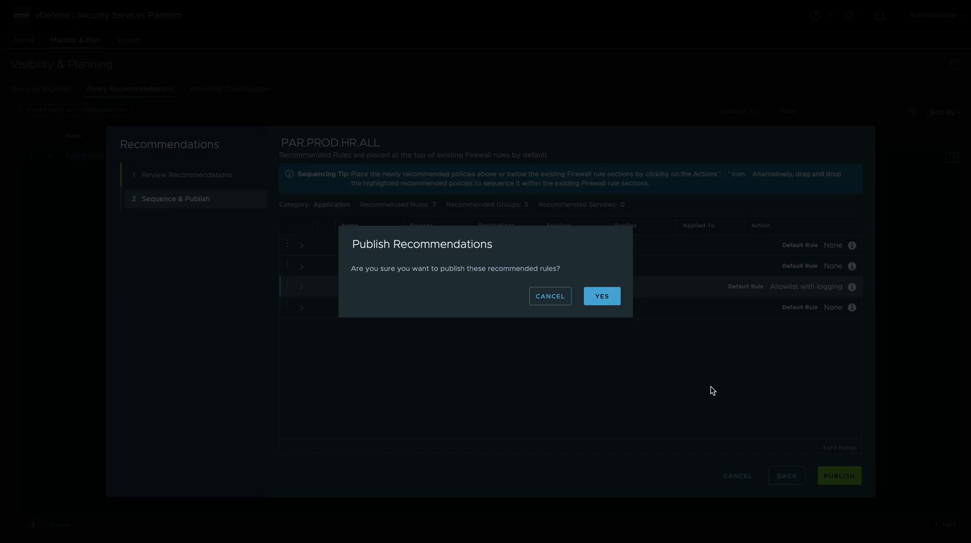
{"action": "left_click", "coordinate": [600, 296]}
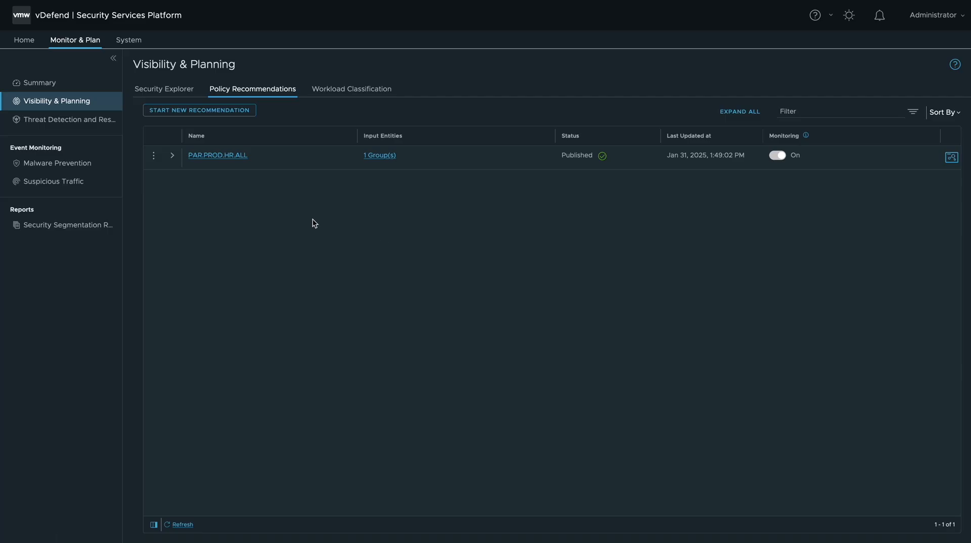
Step: Open Suspicious Traffic events and expand an Uncommonly Used Port event
{"action": "left_click", "coordinate": [39, 83]}
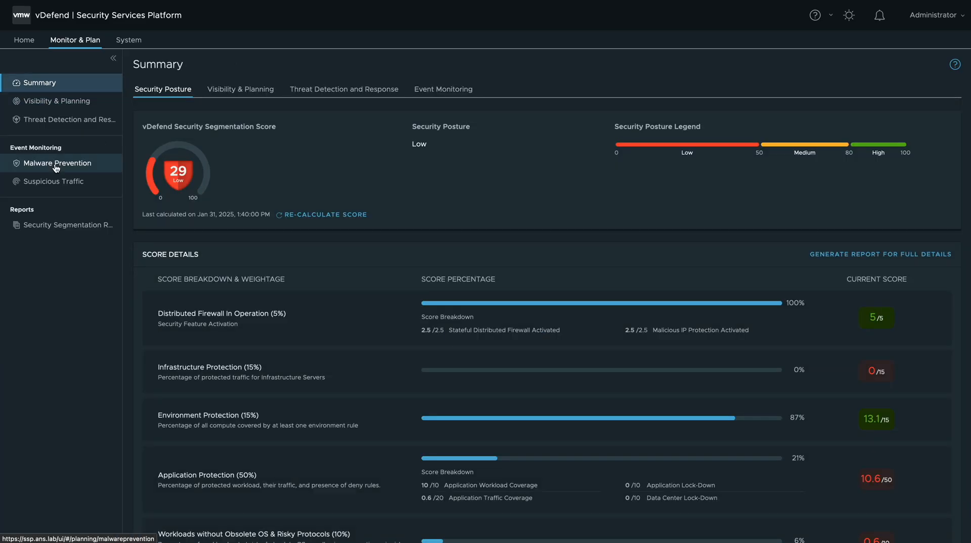
{"action": "left_click", "coordinate": [54, 181]}
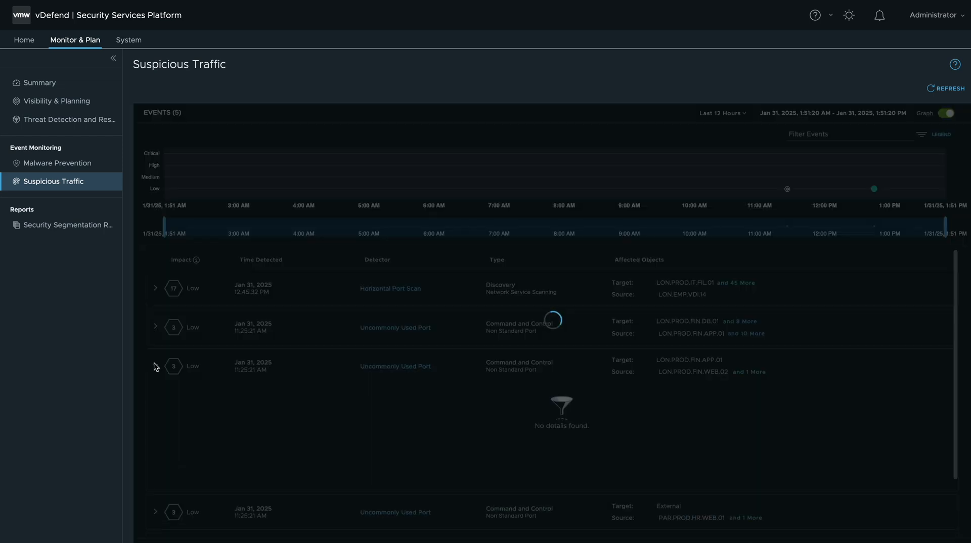
{"action": "left_click", "coordinate": [155, 350]}
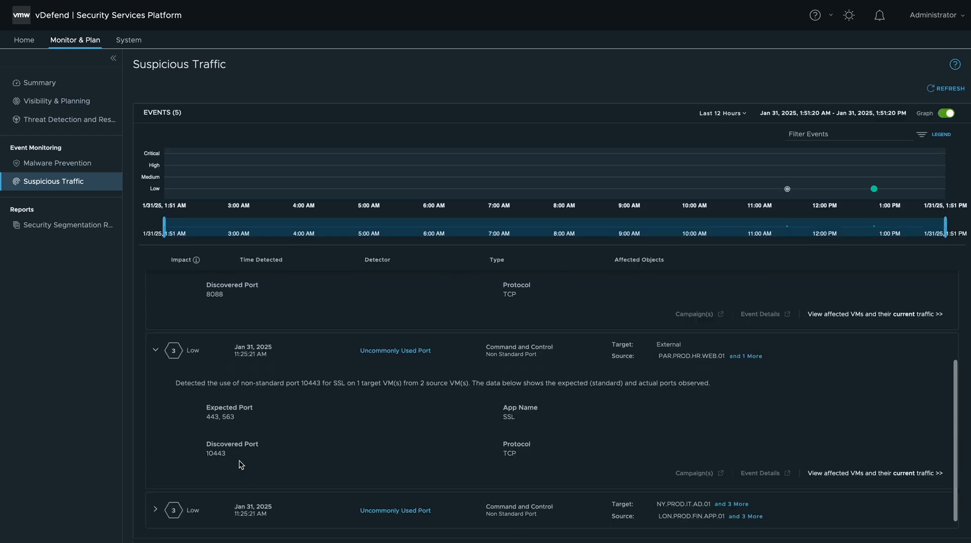
Step: Inspect the Horizontal Port Scan's targeted ports and VMs, then return to Summary
{"action": "scroll", "scroll_direction": "up", "scroll_amount": 3}
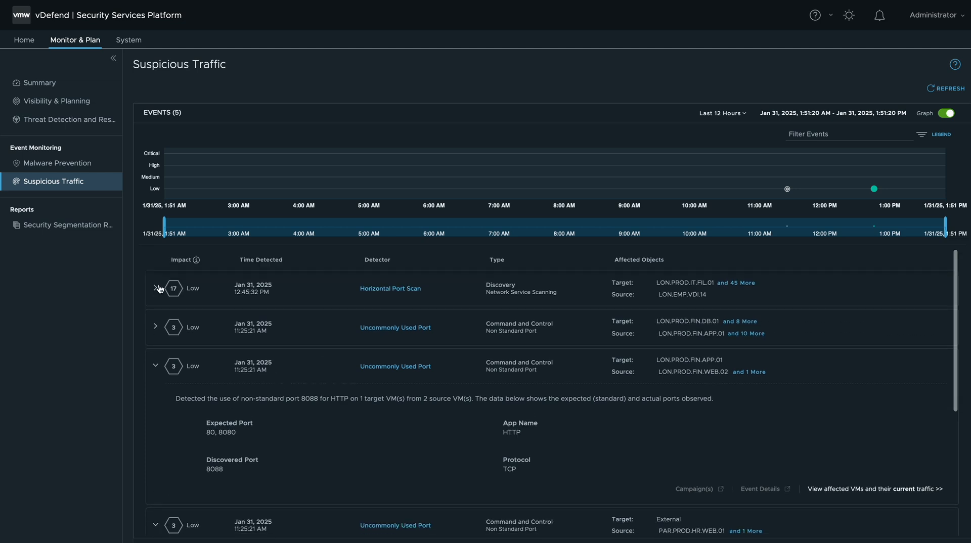
{"action": "left_click", "coordinate": [155, 289]}
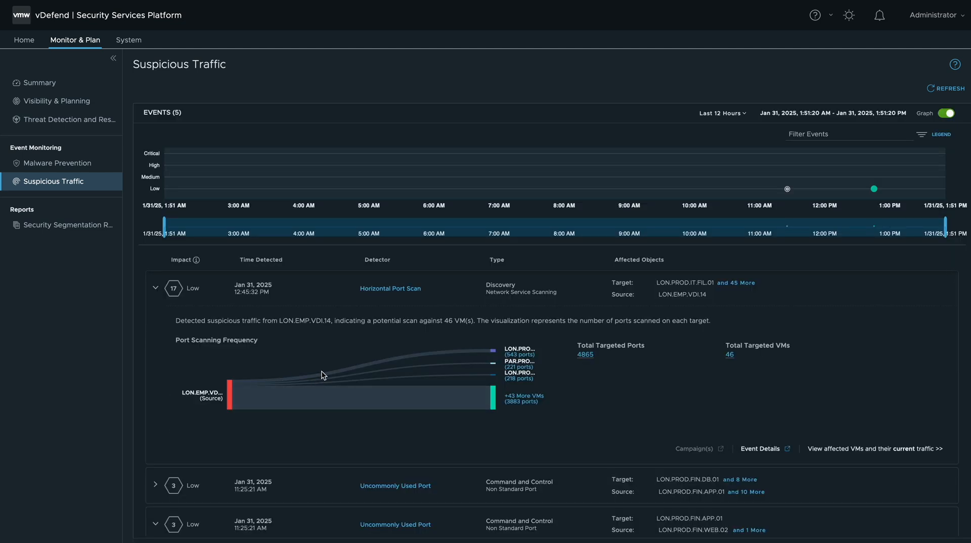
{"action": "left_click", "coordinate": [584, 354]}
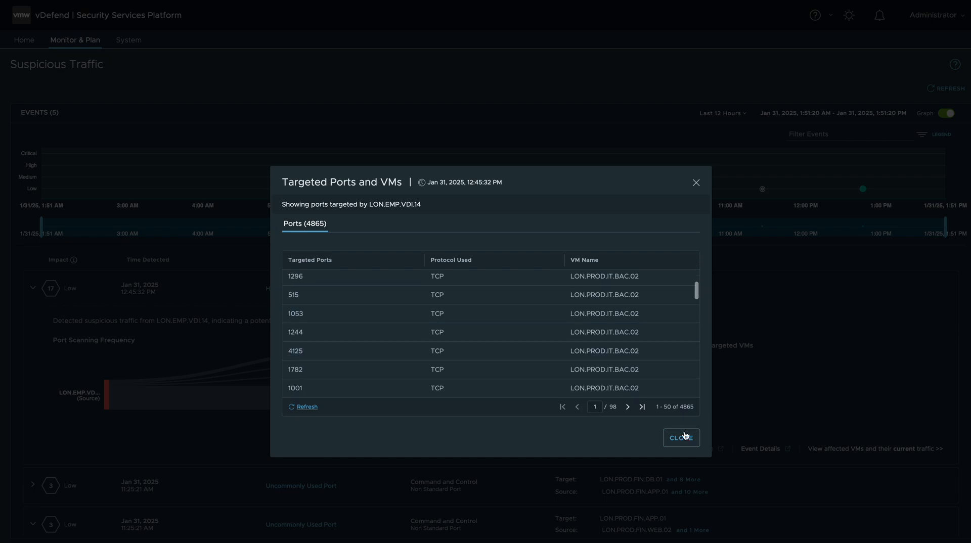
{"action": "left_click", "coordinate": [681, 437]}
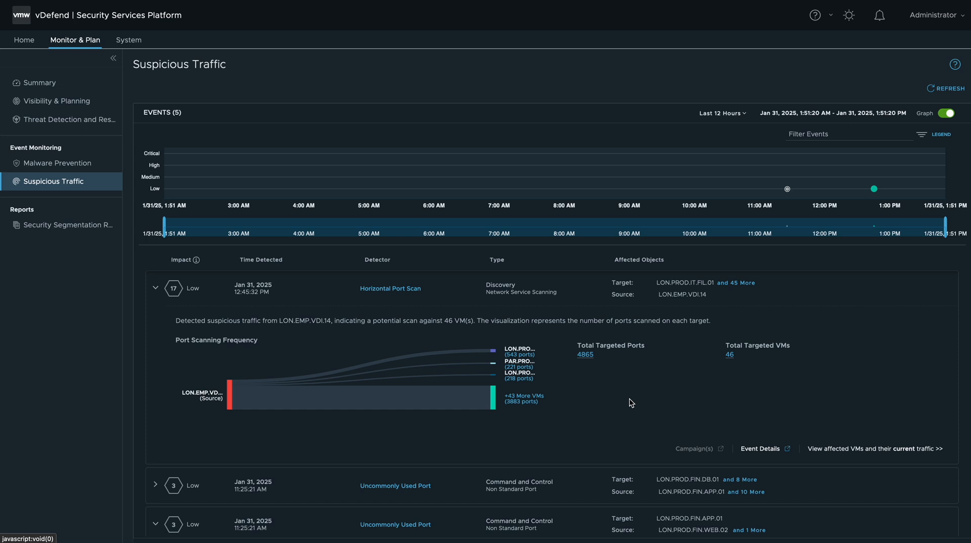
{"action": "left_click", "coordinate": [39, 82]}
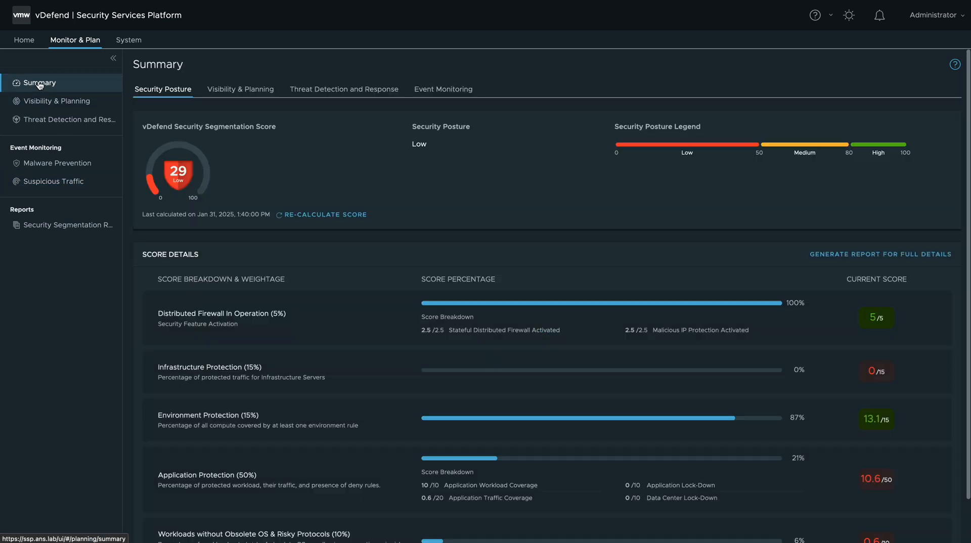
Step: Review the noko ransomware file's inspection history in Malware Prevention, then return to Summary
{"action": "left_click", "coordinate": [59, 163]}
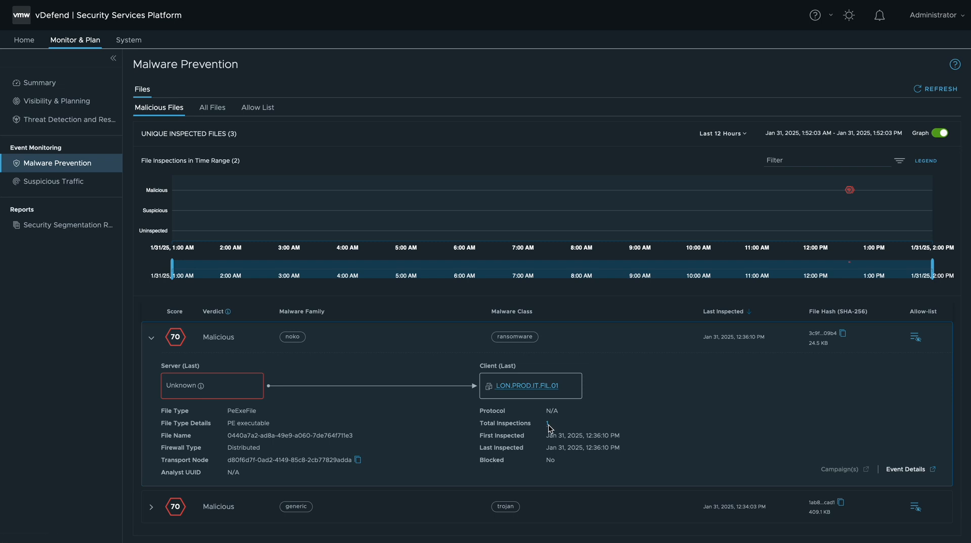
{"action": "left_click", "coordinate": [547, 423]}
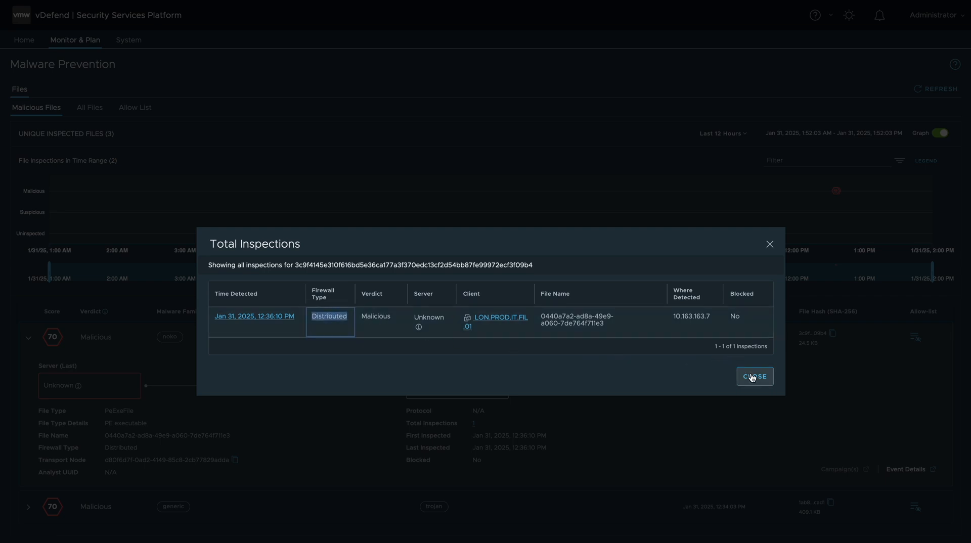
{"action": "left_click", "coordinate": [753, 376]}
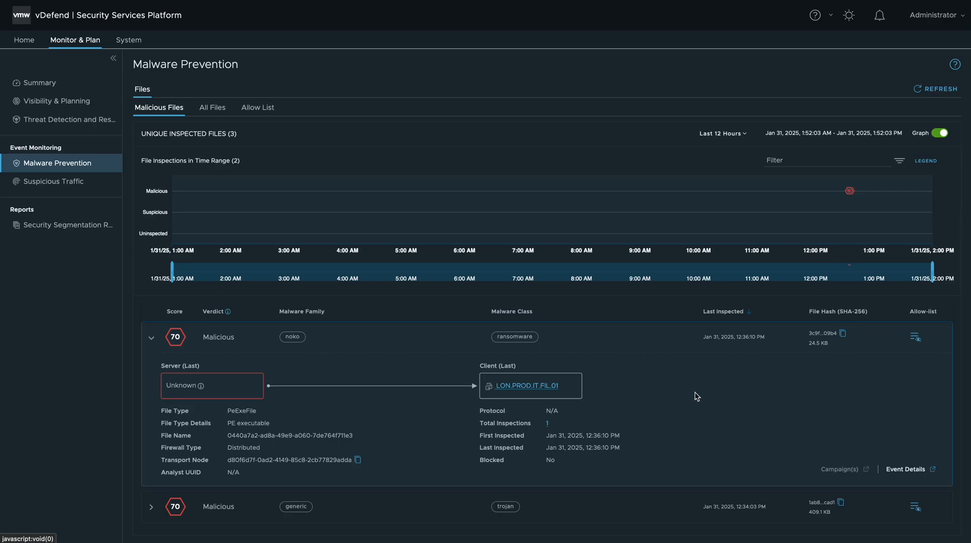
{"action": "mouse_move", "coordinate": [322, 433]}
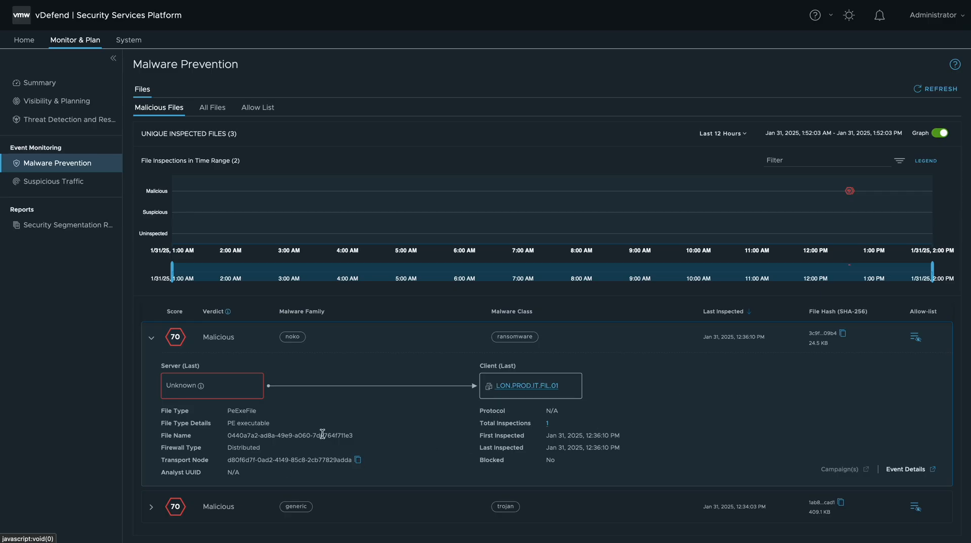
{"action": "mouse_move", "coordinate": [152, 338]}
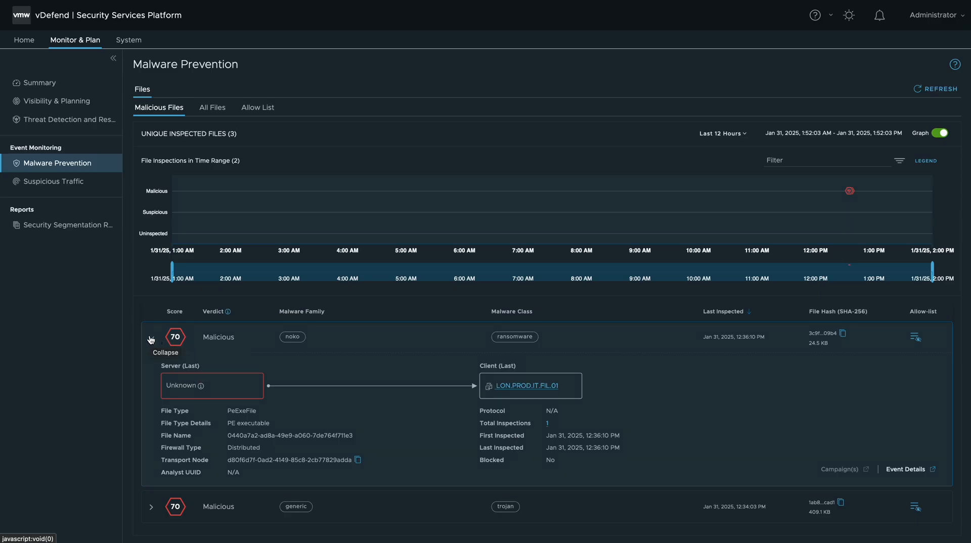
{"action": "left_click", "coordinate": [151, 337]}
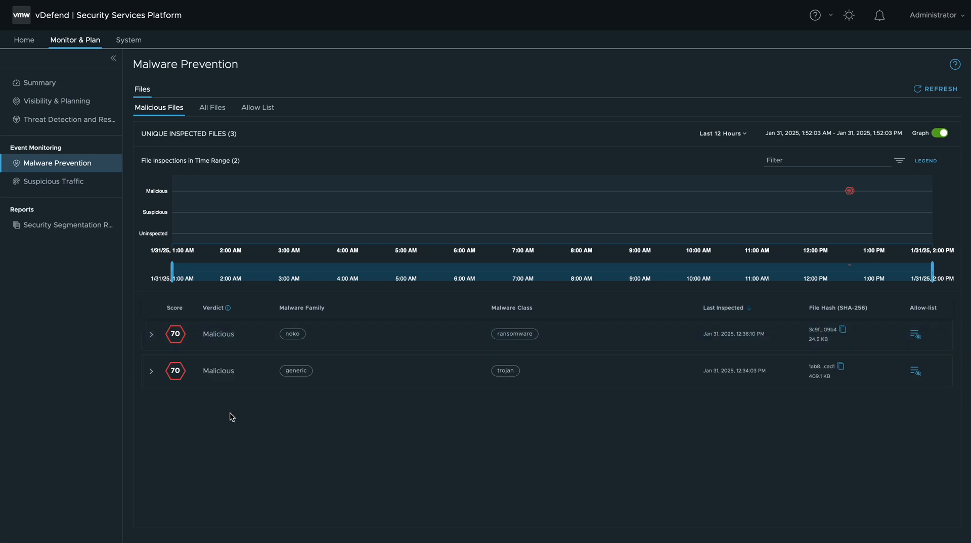
{"action": "mouse_move", "coordinate": [64, 138]}
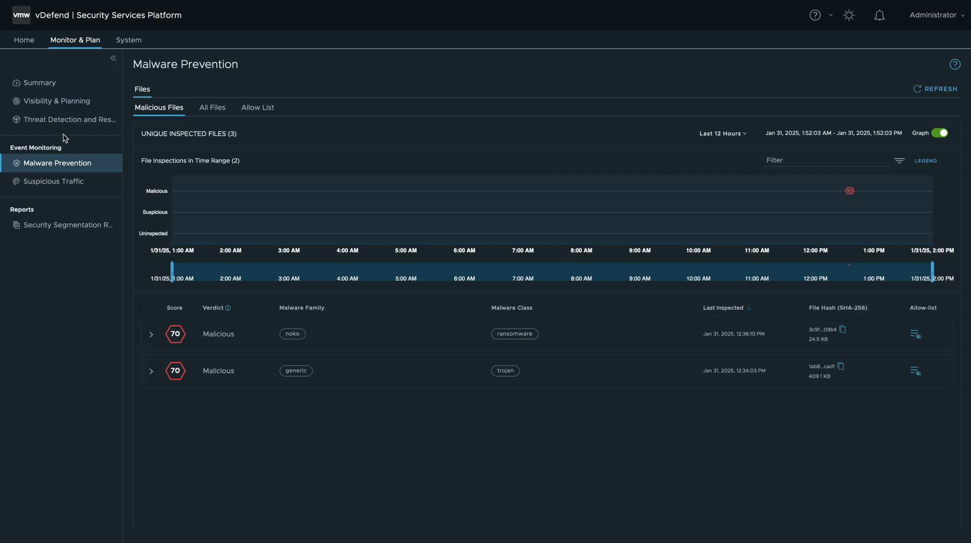
{"action": "left_click", "coordinate": [39, 83]}
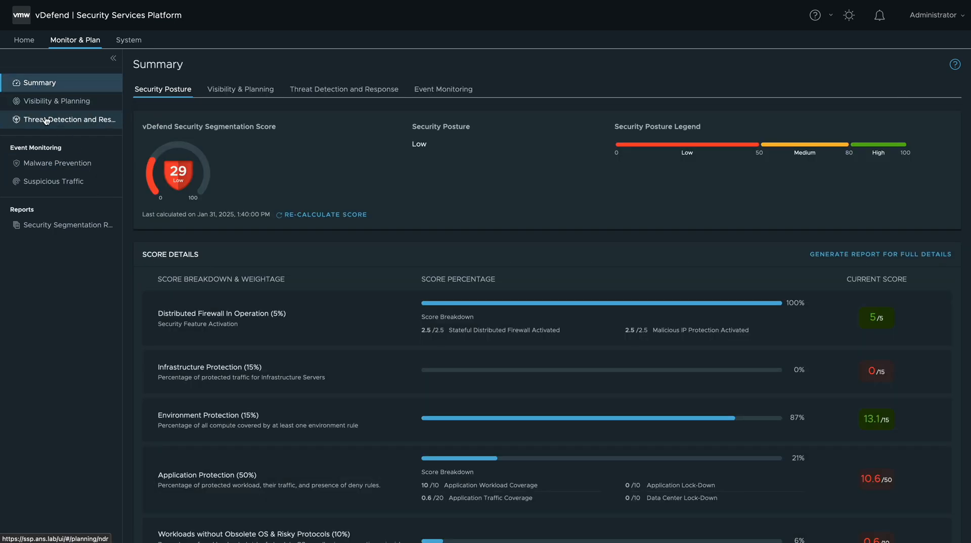
Step: Inspect the Cobalt Strike detection on LON.PROD.IT.FIL.01, then list threat campaigns
{"action": "left_click", "coordinate": [70, 120]}
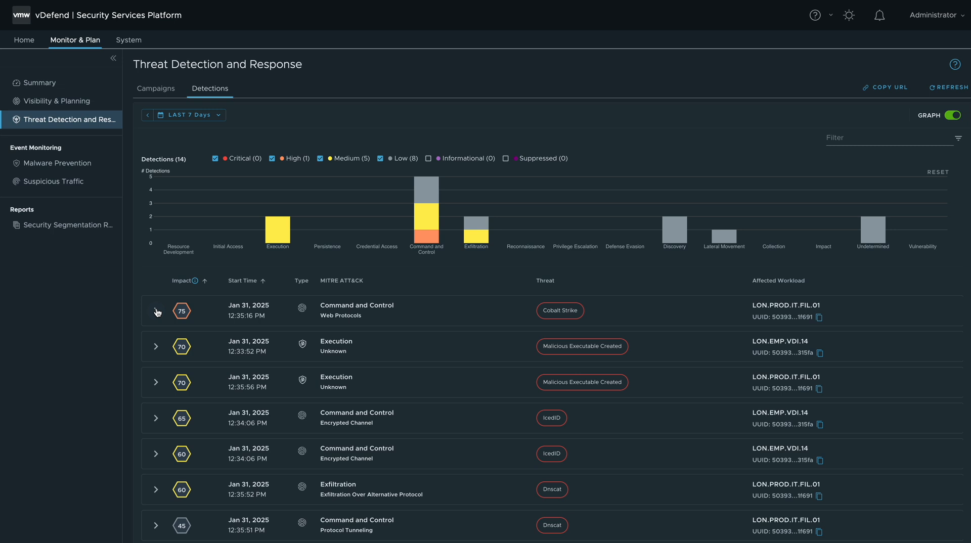
{"action": "left_click", "coordinate": [155, 310]}
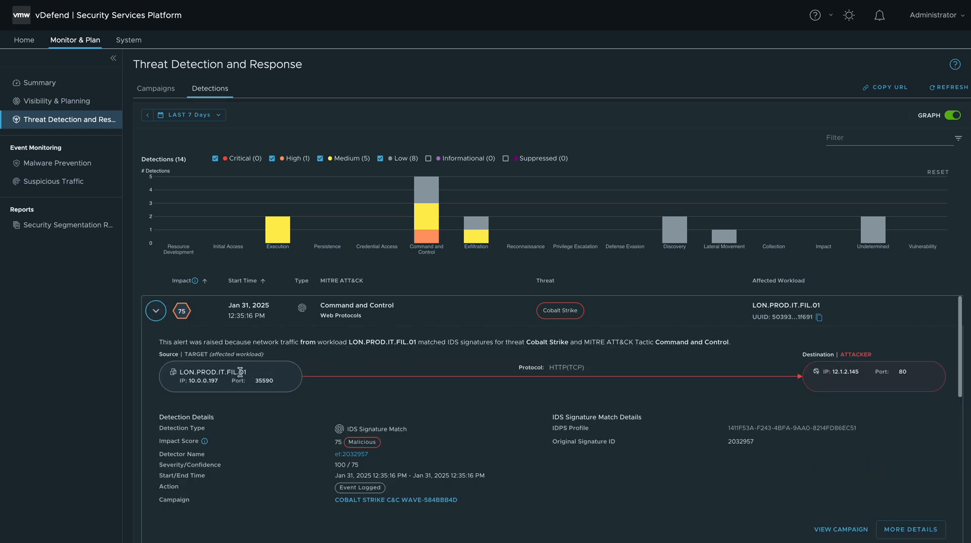
{"action": "mouse_move", "coordinate": [381, 465]}
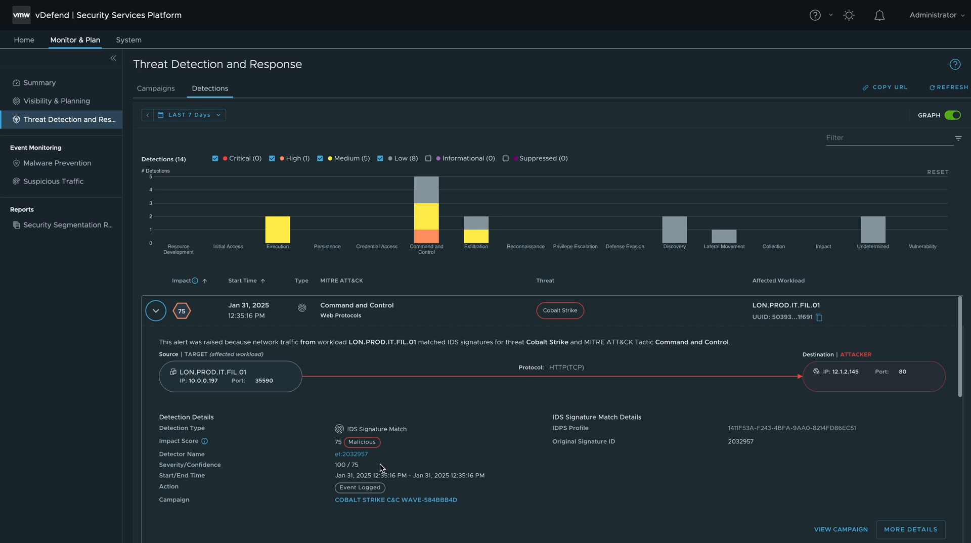
{"action": "left_click", "coordinate": [155, 311]}
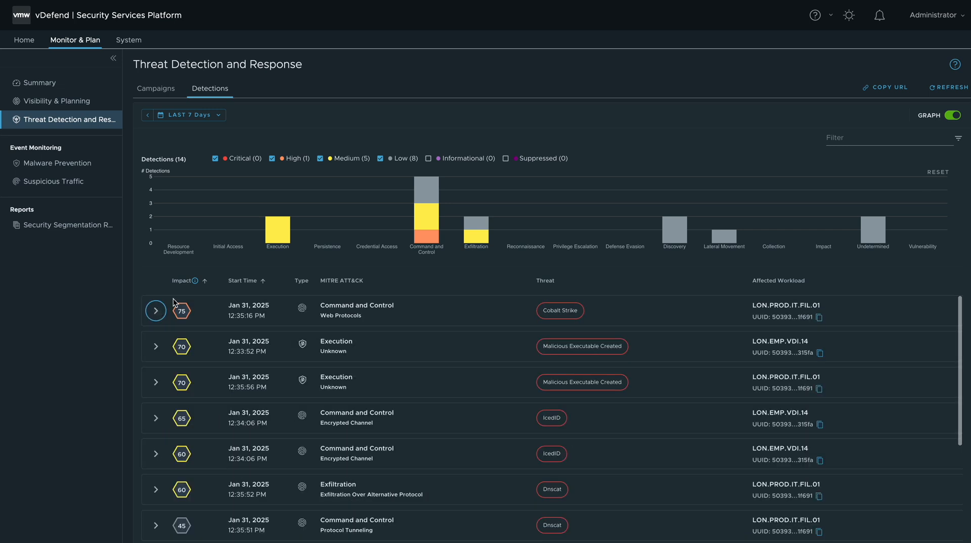
{"action": "left_click", "coordinate": [156, 88]}
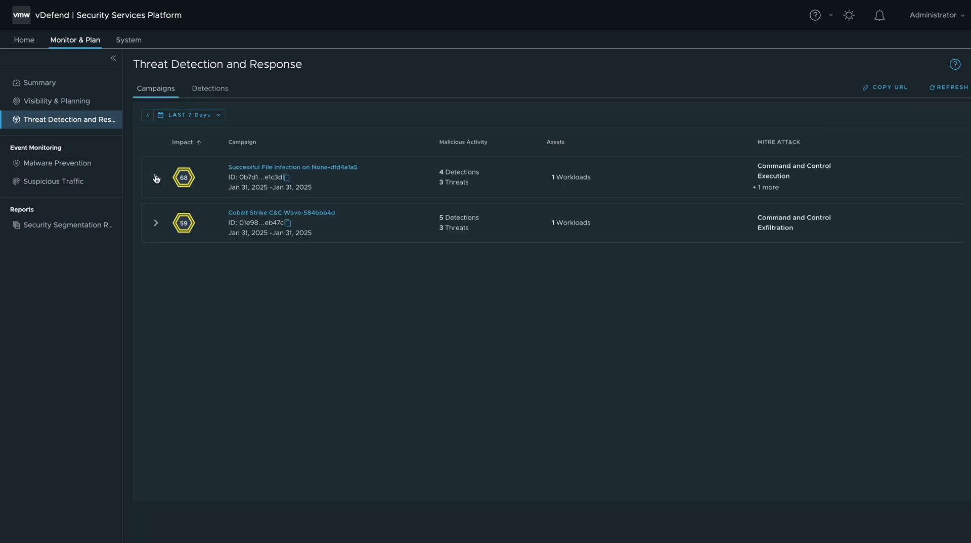
Step: Open the Successful File Infection campaign and scroll to its triage graph
{"action": "left_click", "coordinate": [292, 167]}
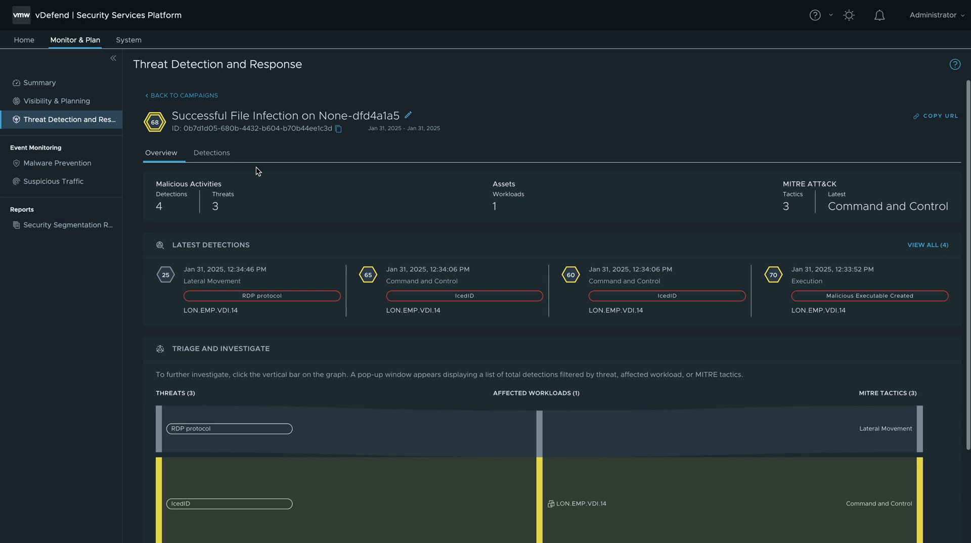
{"action": "scroll", "scroll_direction": "down", "scroll_amount": 3}
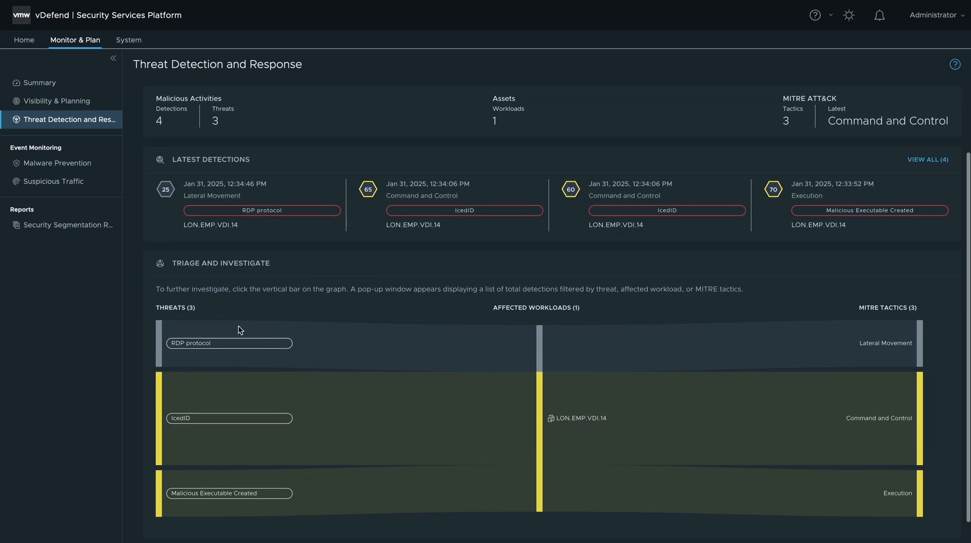
{"action": "mouse_move", "coordinate": [548, 275]}
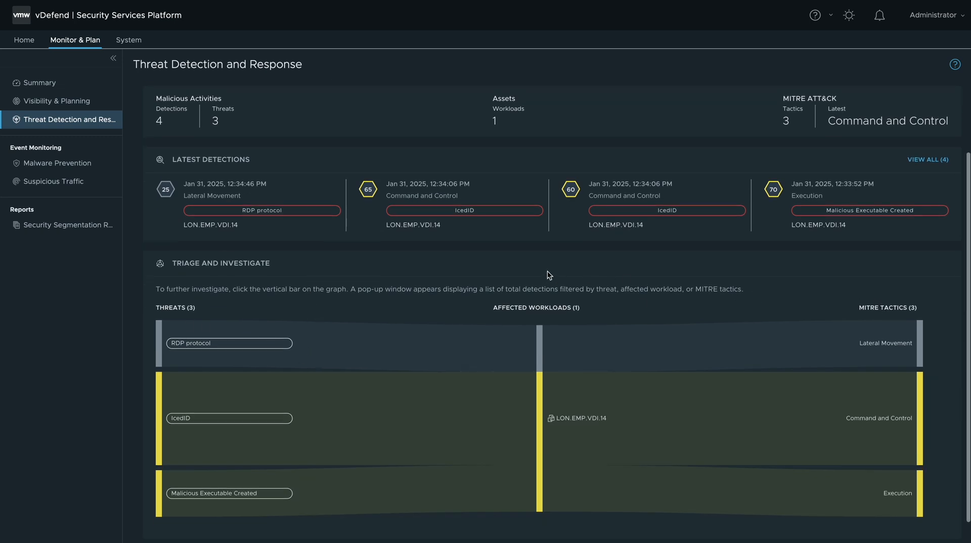